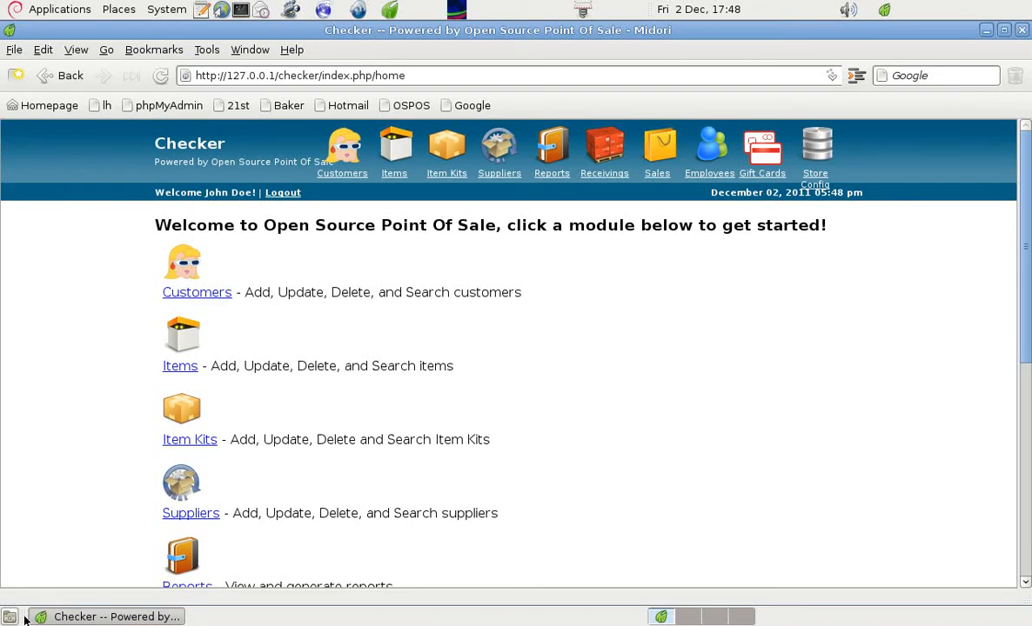
mouse_move(26, 609)
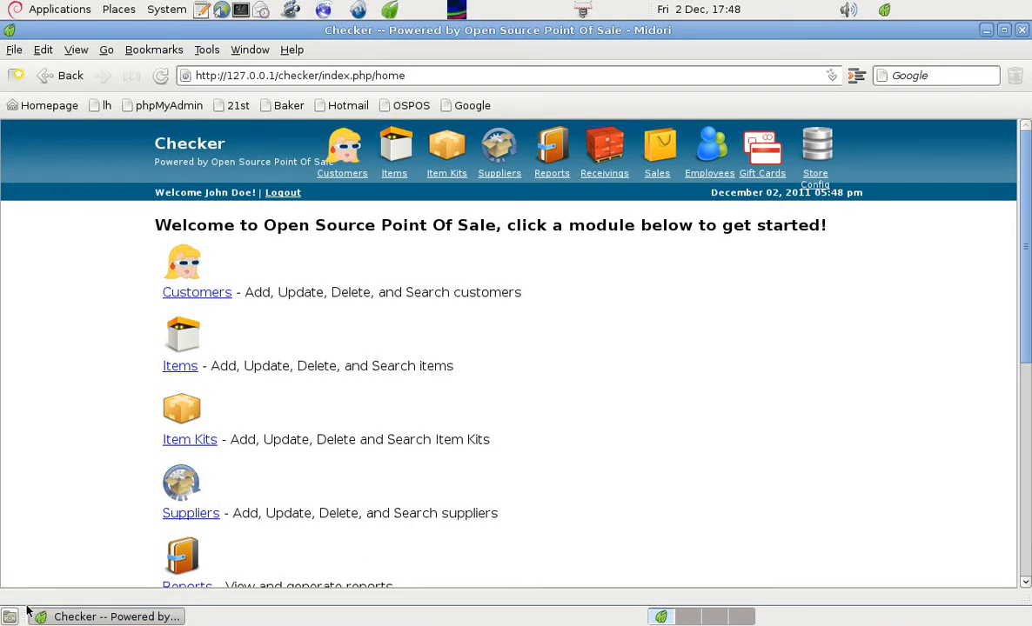
mouse_move(548, 383)
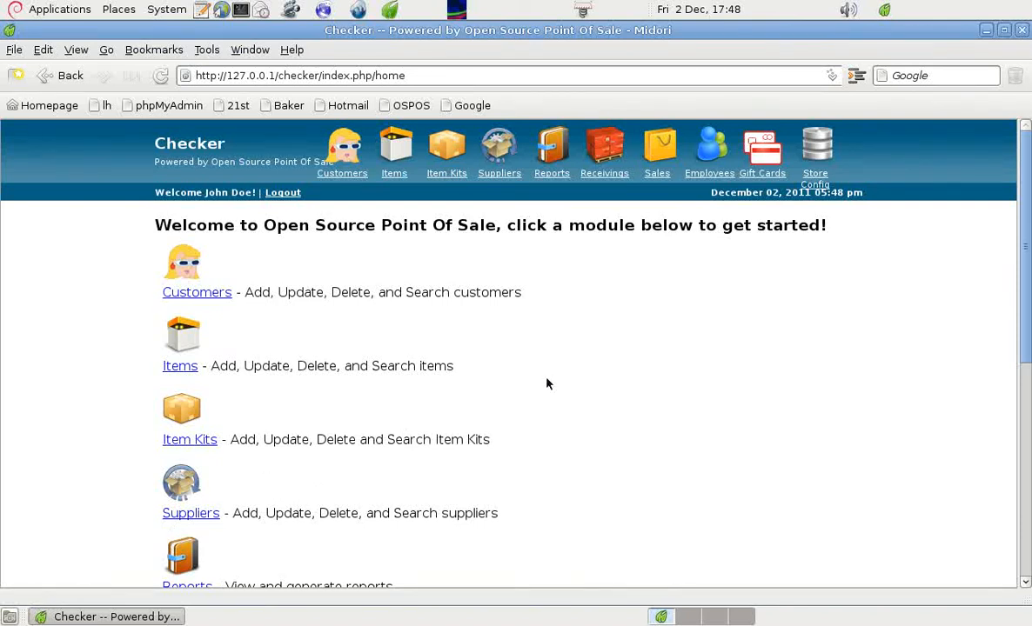
mouse_move(816, 178)
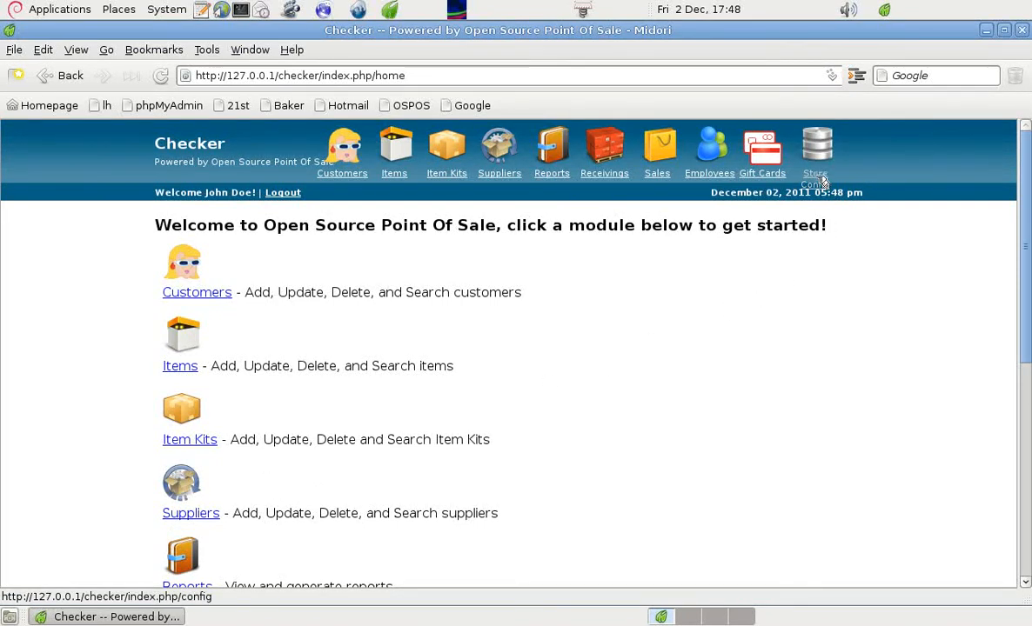
Review Store Config settings: VAT 20.00%, tax2 10%, fax, website, return policy, English, London timezone.
left_click(815, 152)
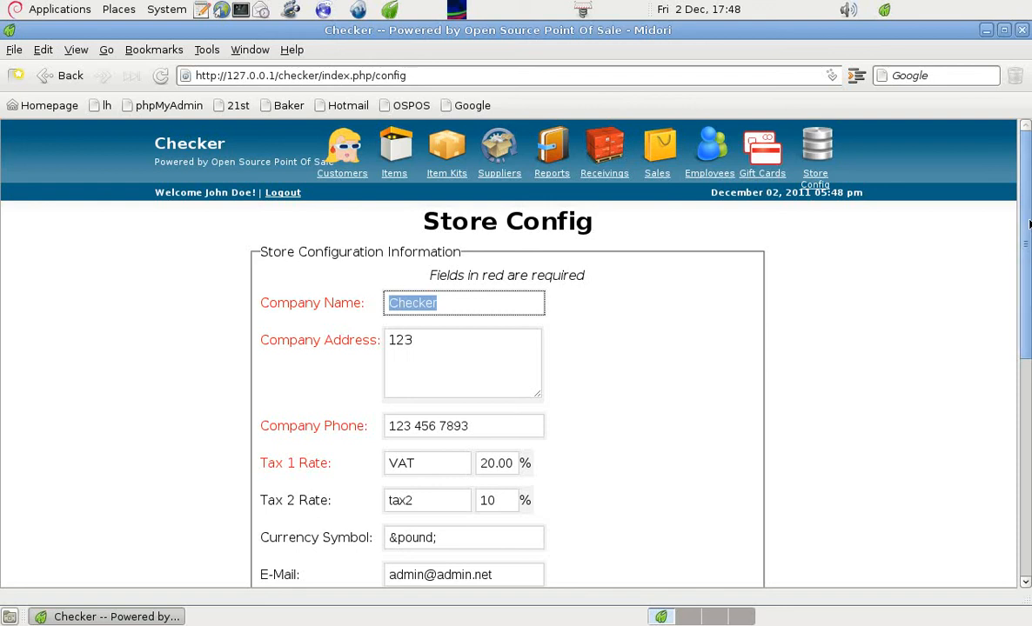
scroll("down", 3)
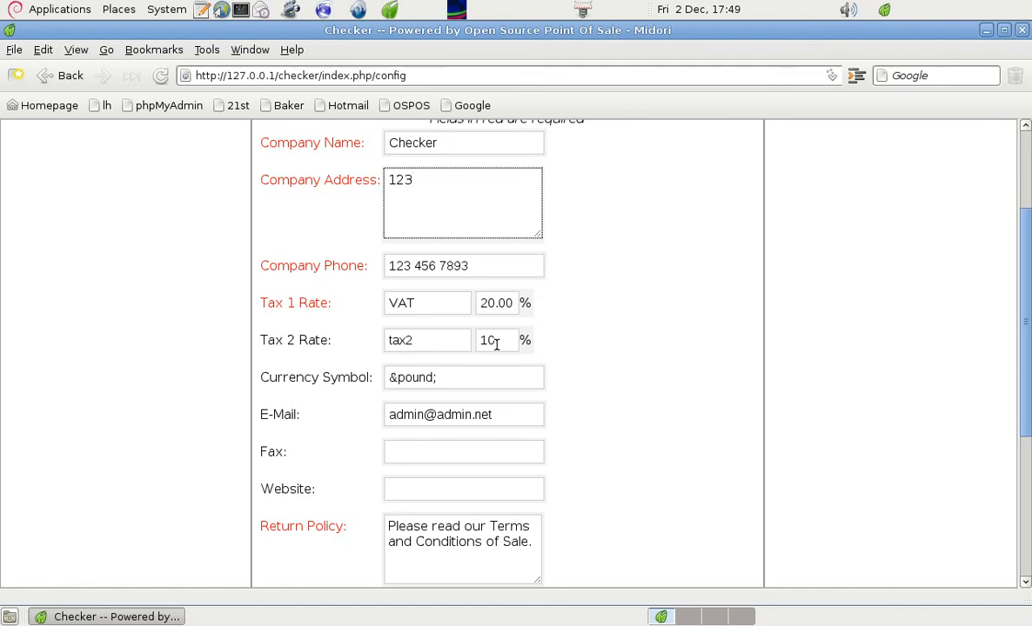
scroll("down", 3)
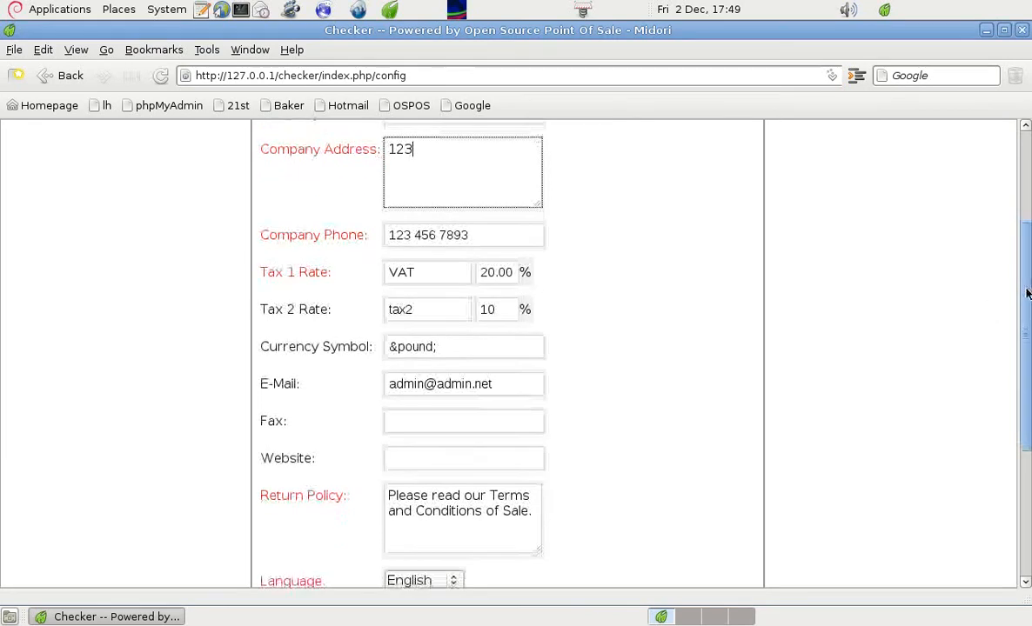
scroll("down", 3)
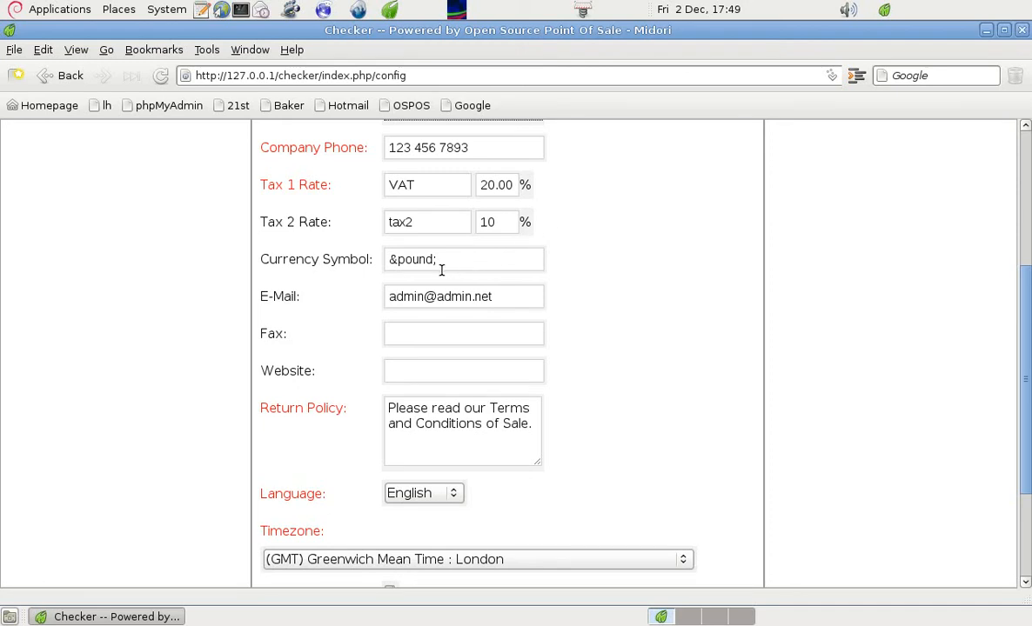
double_click(412, 258)
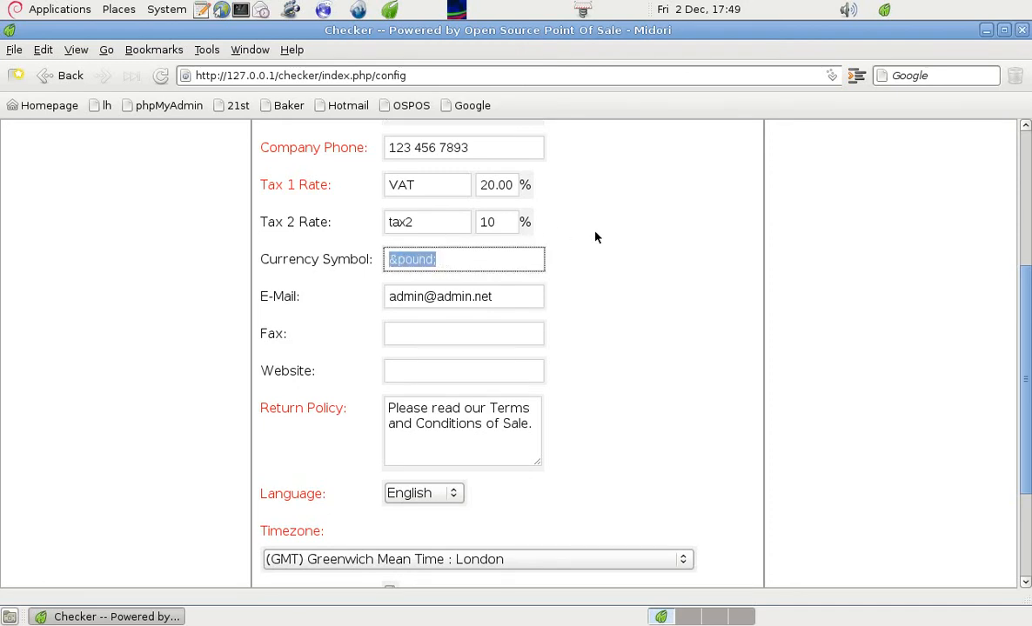
left_click(467, 259)
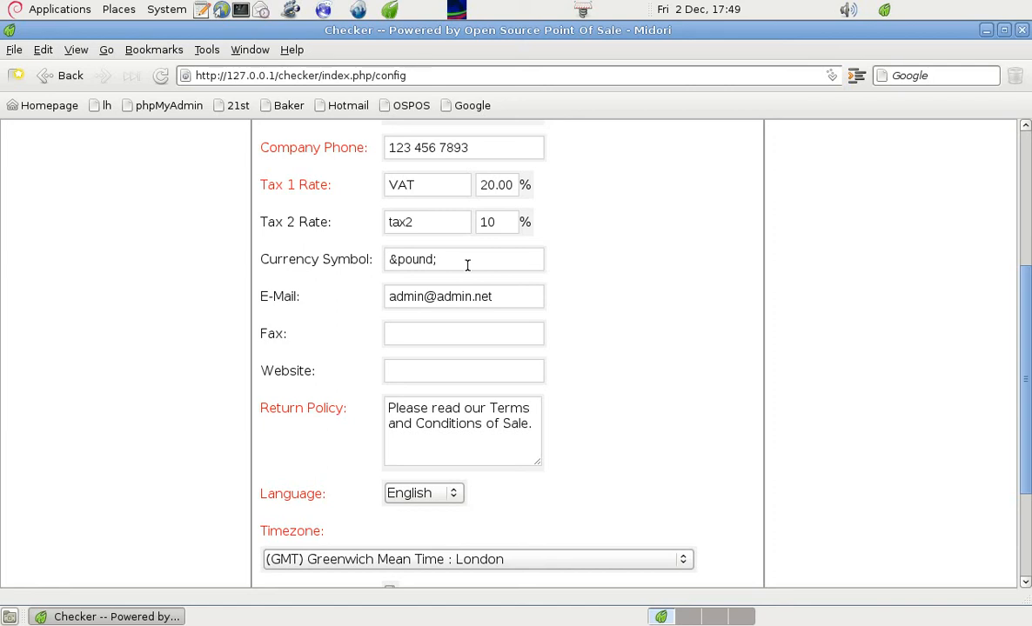
mouse_move(498, 297)
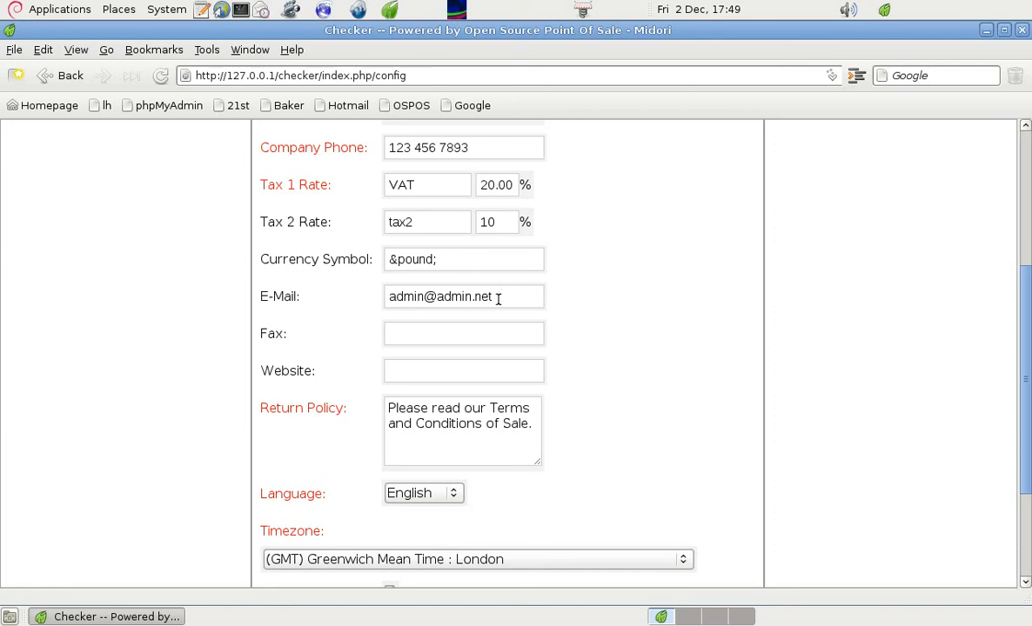
triple_click(463, 296)
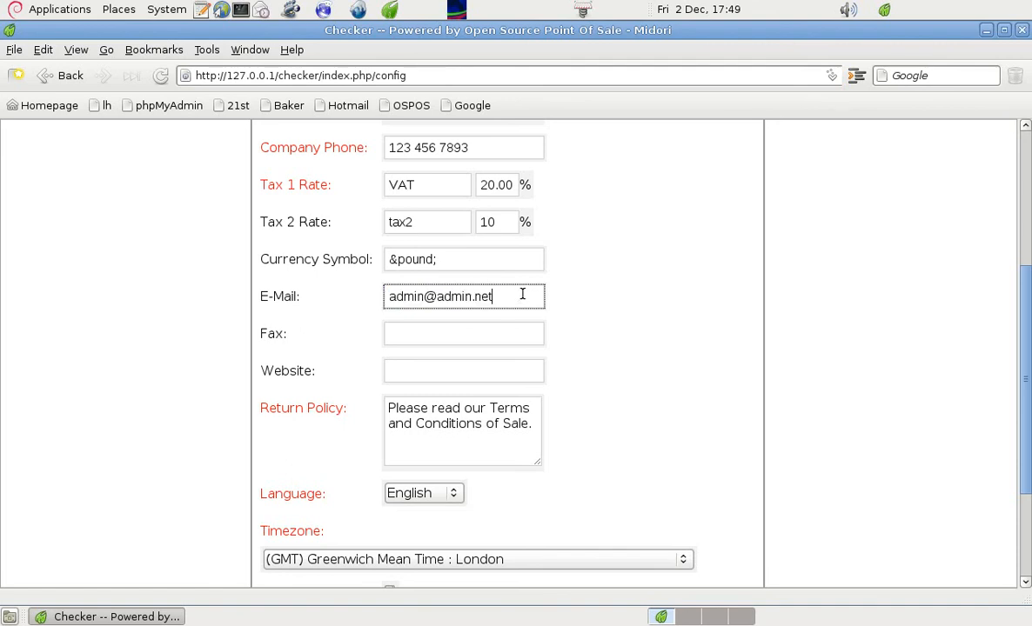
mouse_move(477, 296)
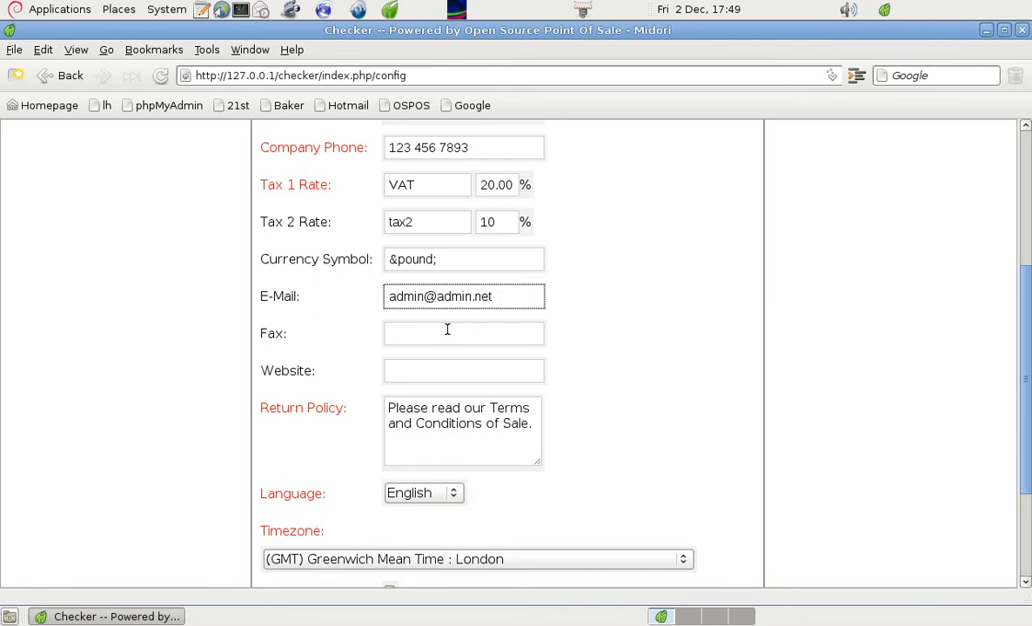
scroll("down", 3)
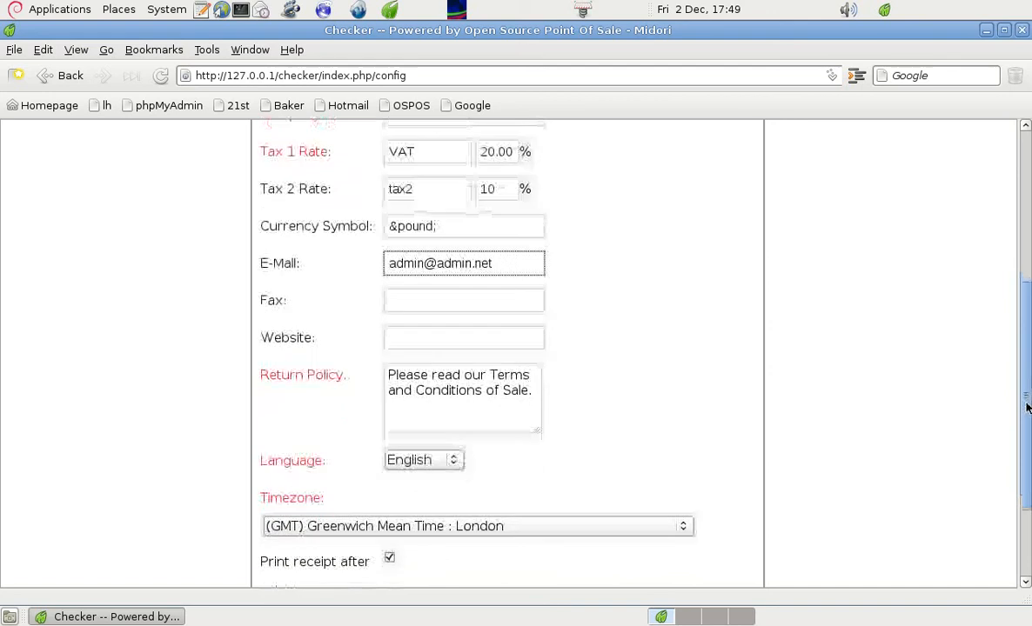
scroll("down", 3)
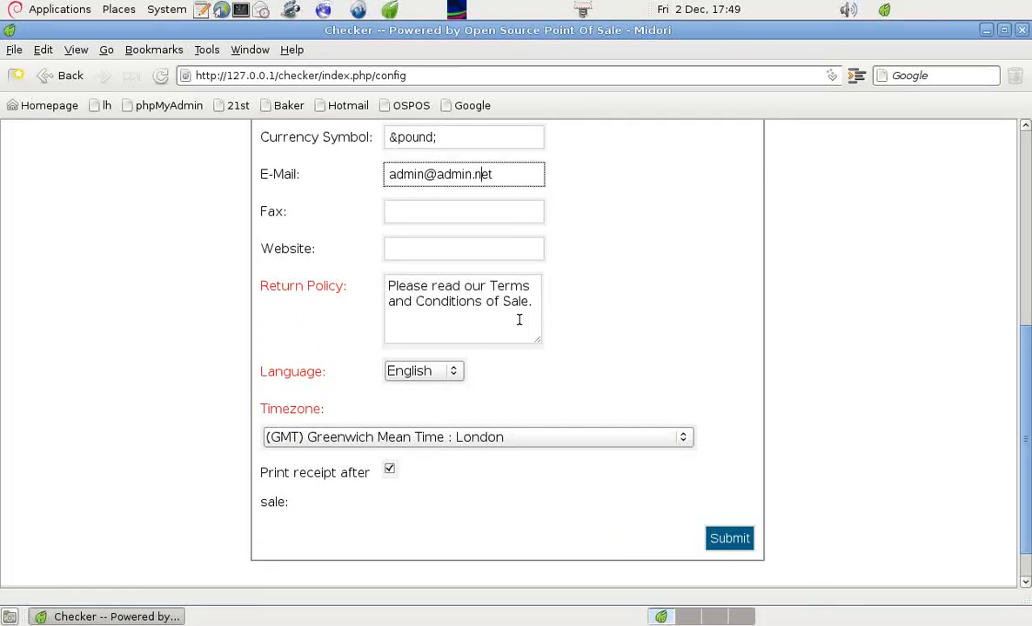
mouse_move(421, 324)
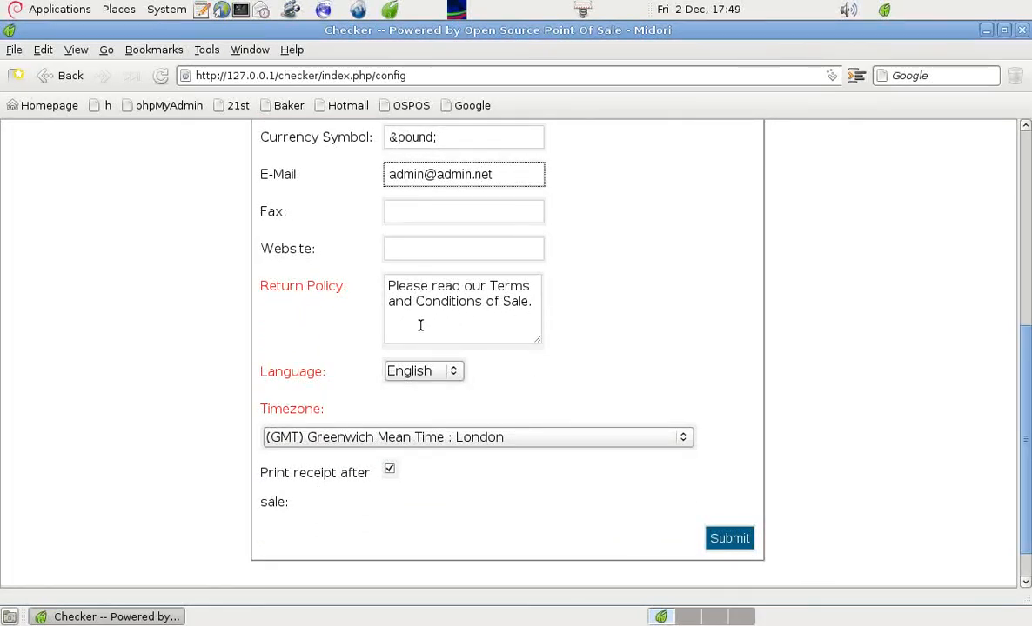
mouse_move(513, 329)
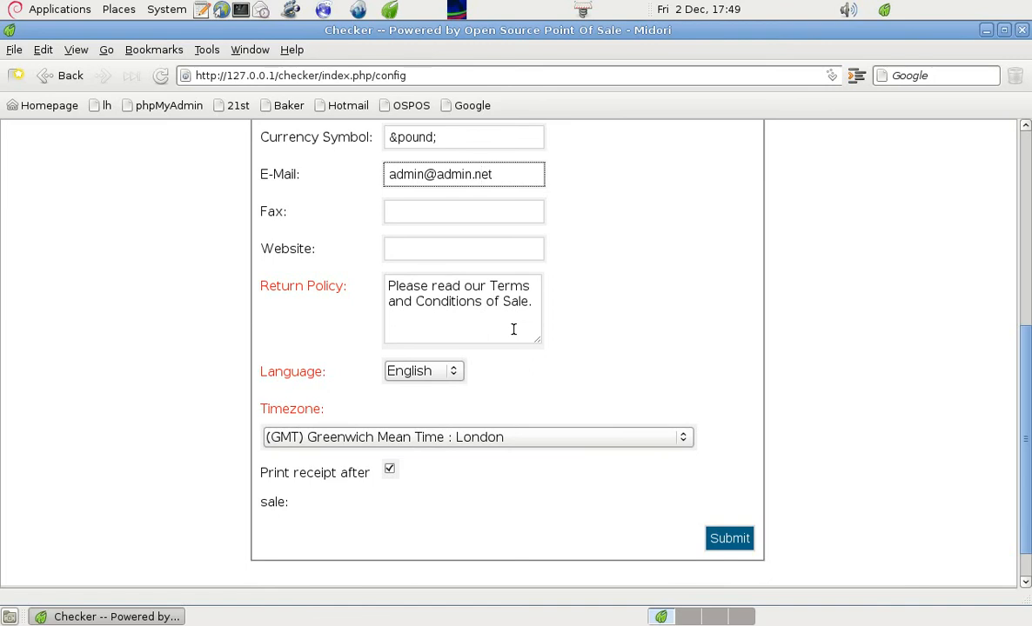
left_click(481, 174)
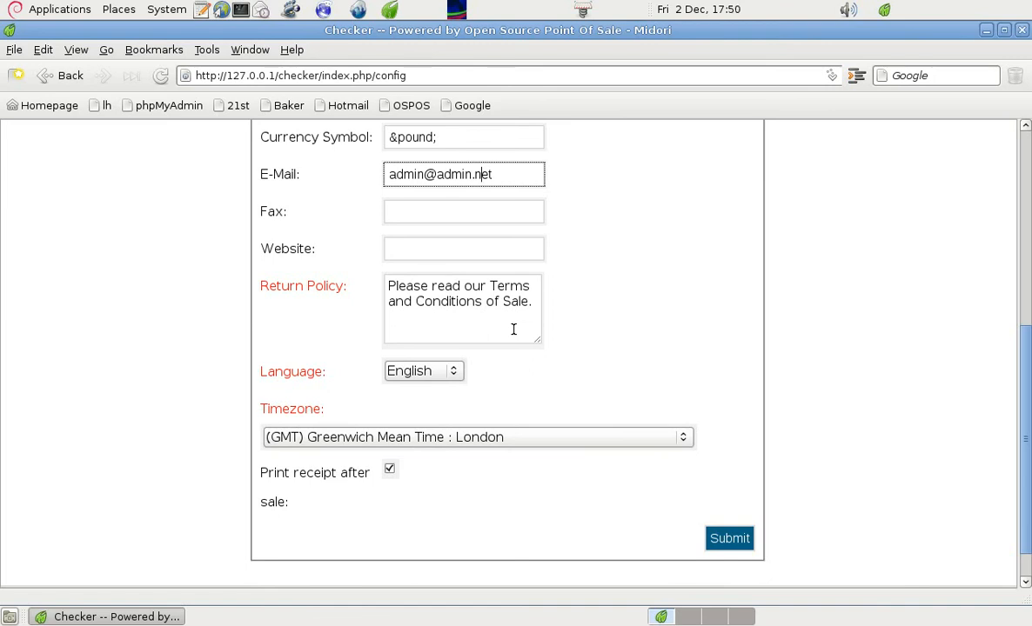
mouse_move(540, 342)
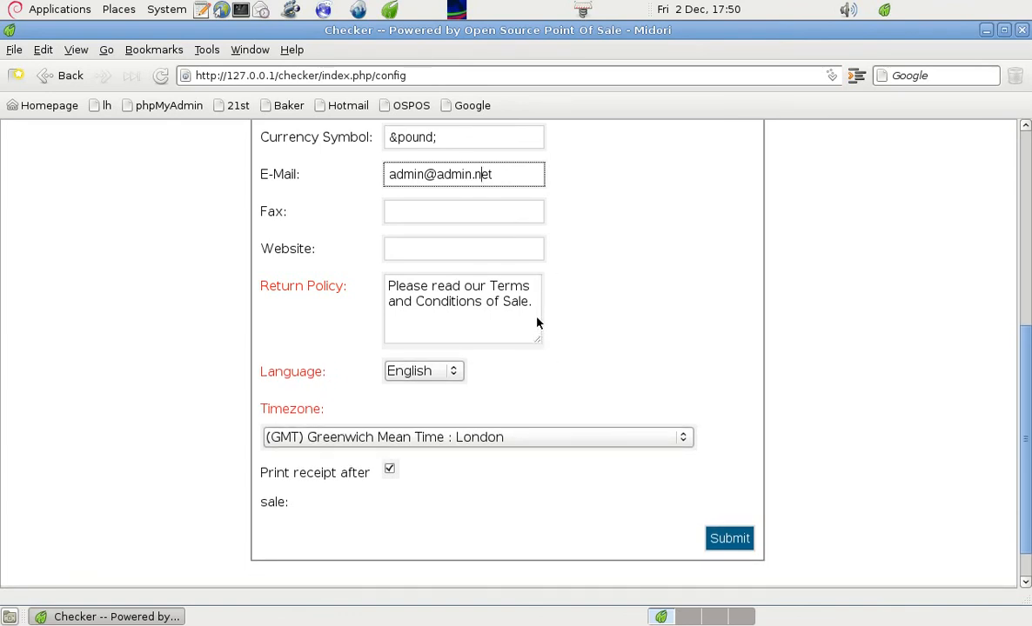
mouse_move(591, 307)
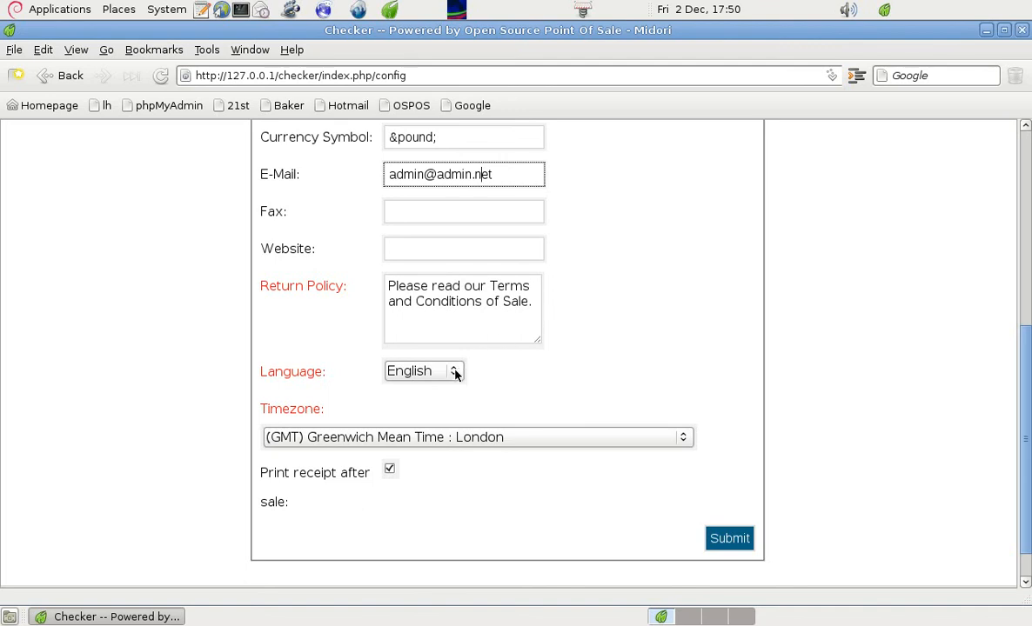
left_click(424, 370)
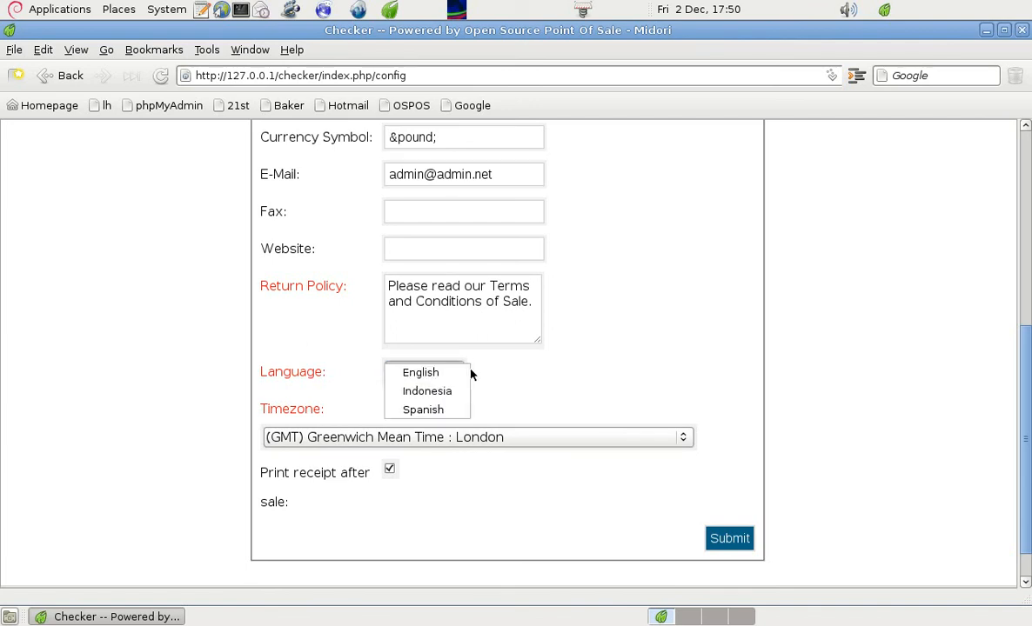
left_click(421, 371)
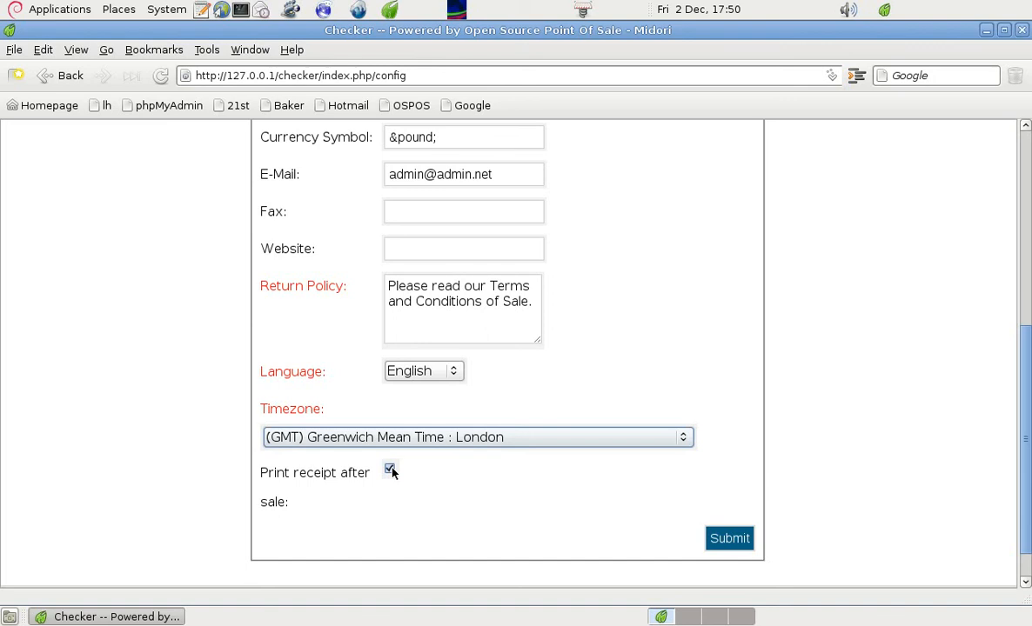
left_click(390, 470)
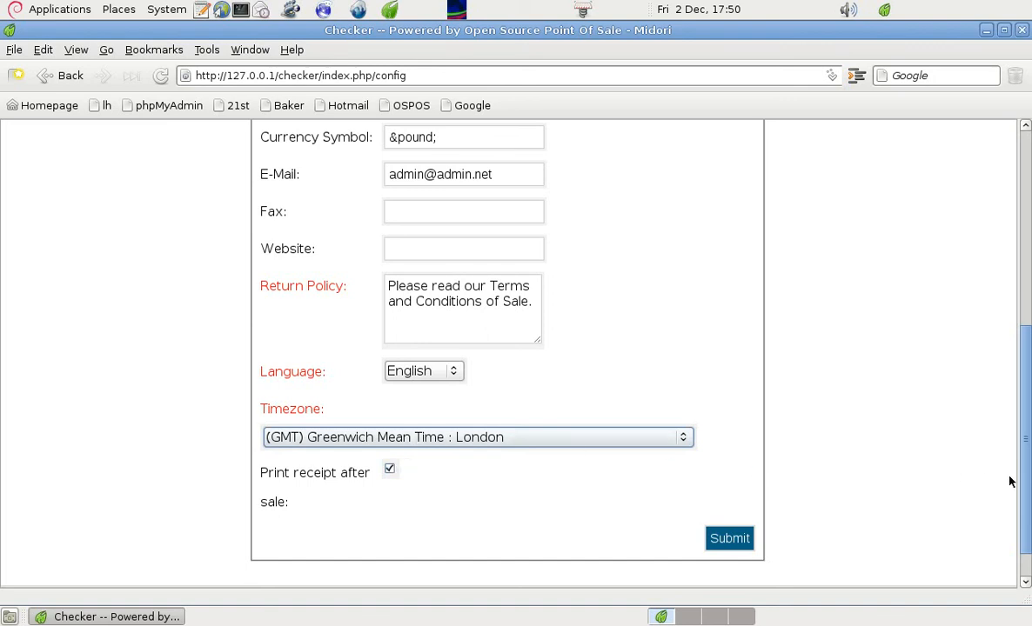
scroll("up", 3)
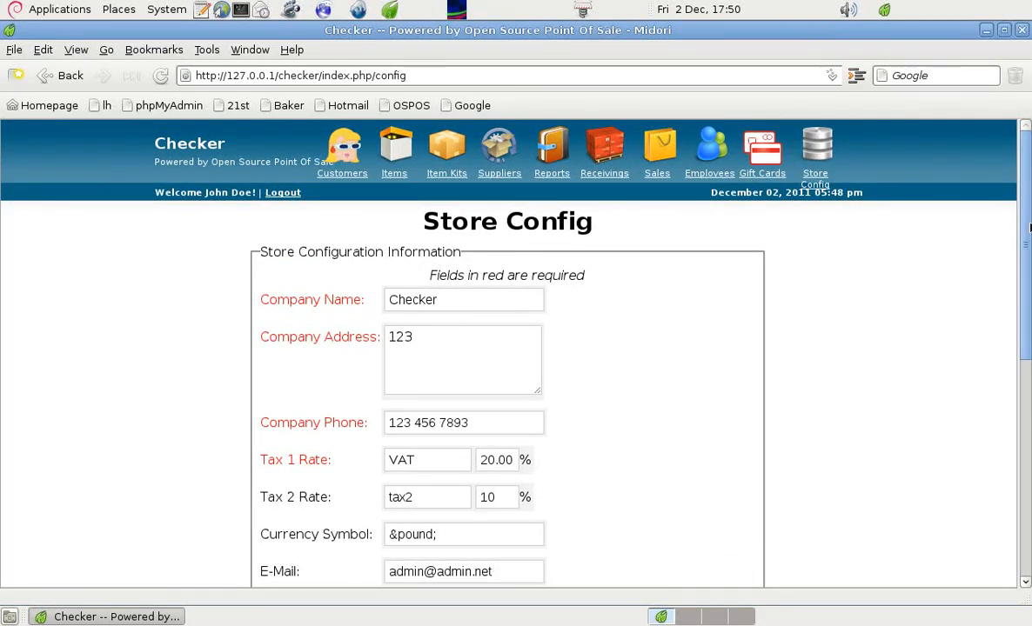
mouse_move(683, 227)
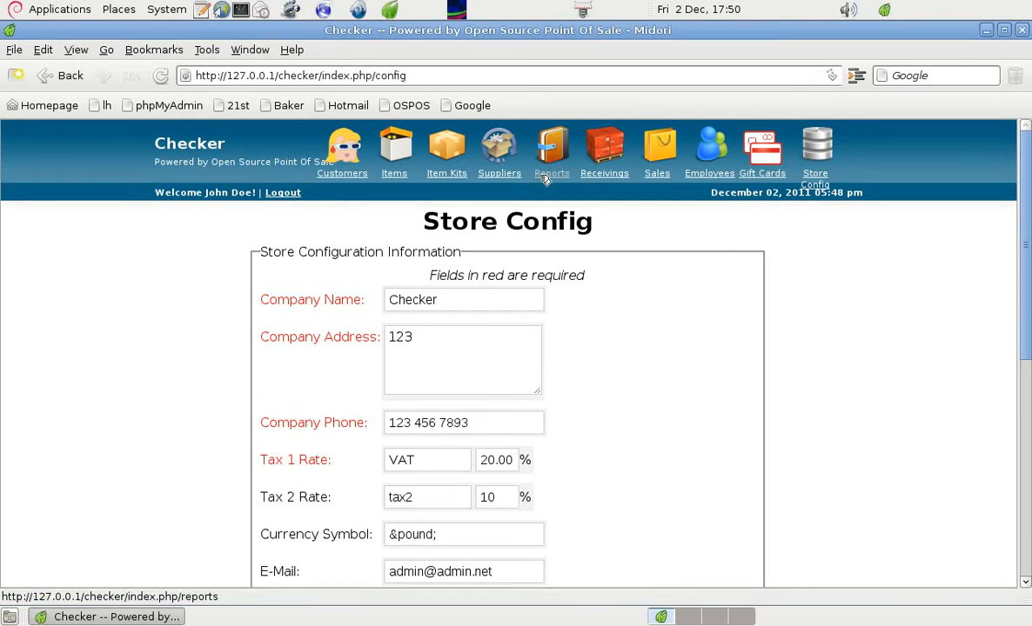
Run the detailed Sales report for All Time, listing POS 2 and POS 3 totalling £193.98.
left_click(551, 152)
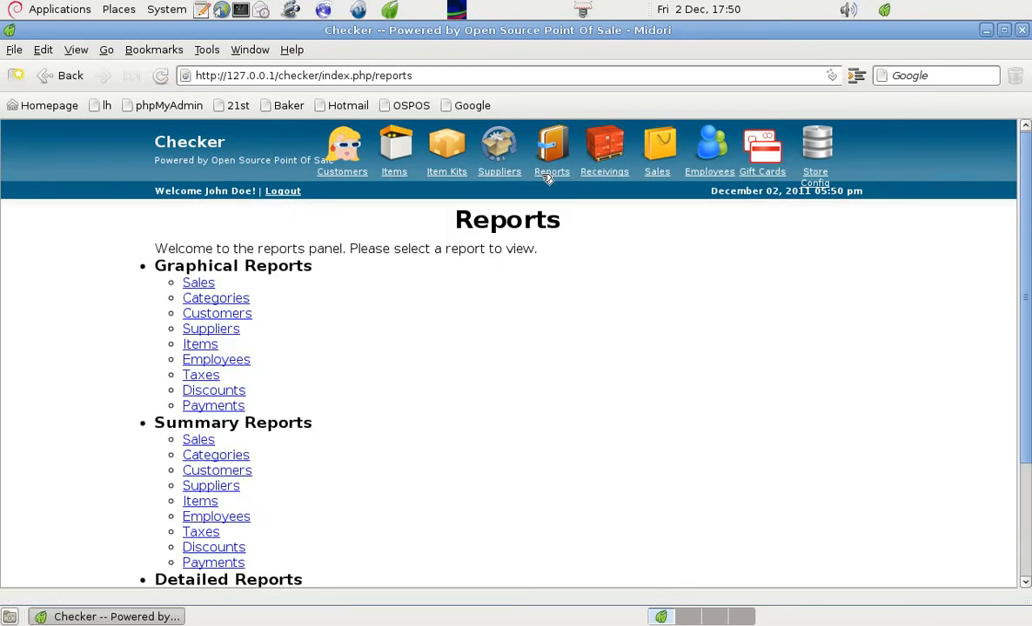
scroll("down", 3)
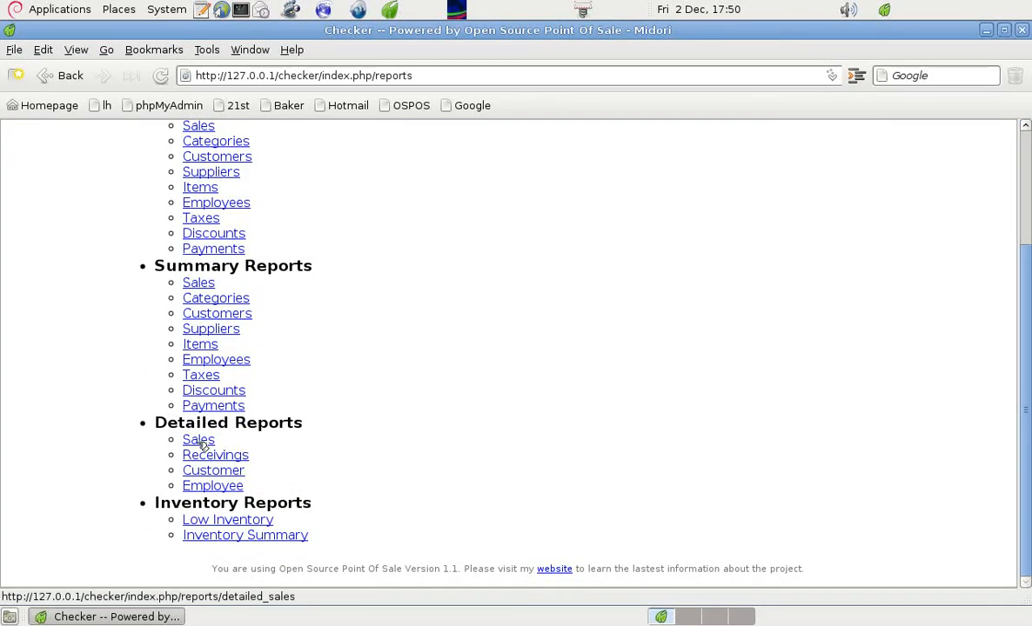
left_click(198, 439)
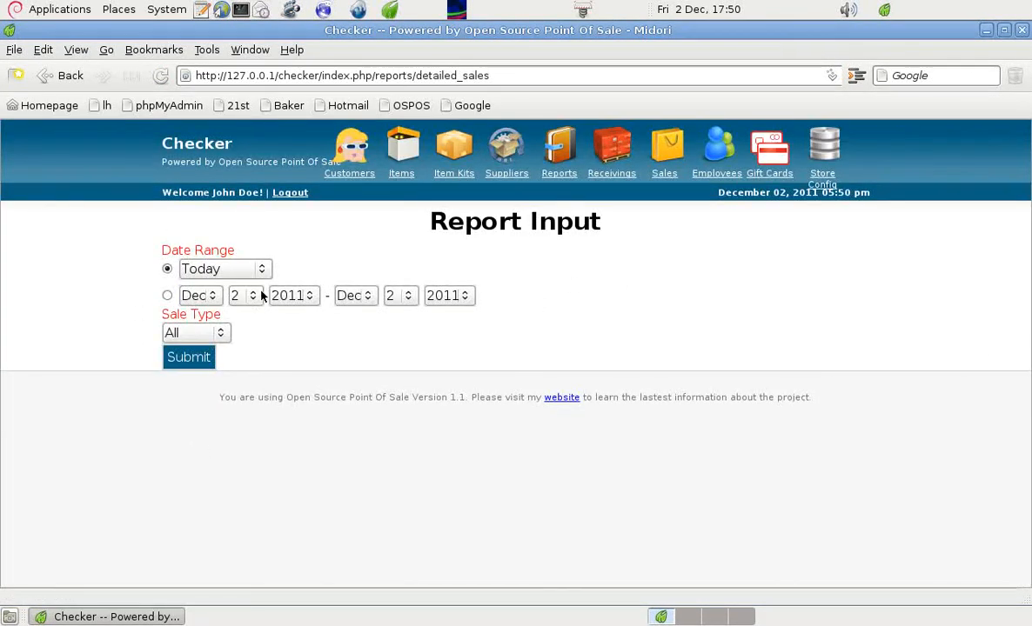
left_click(224, 269)
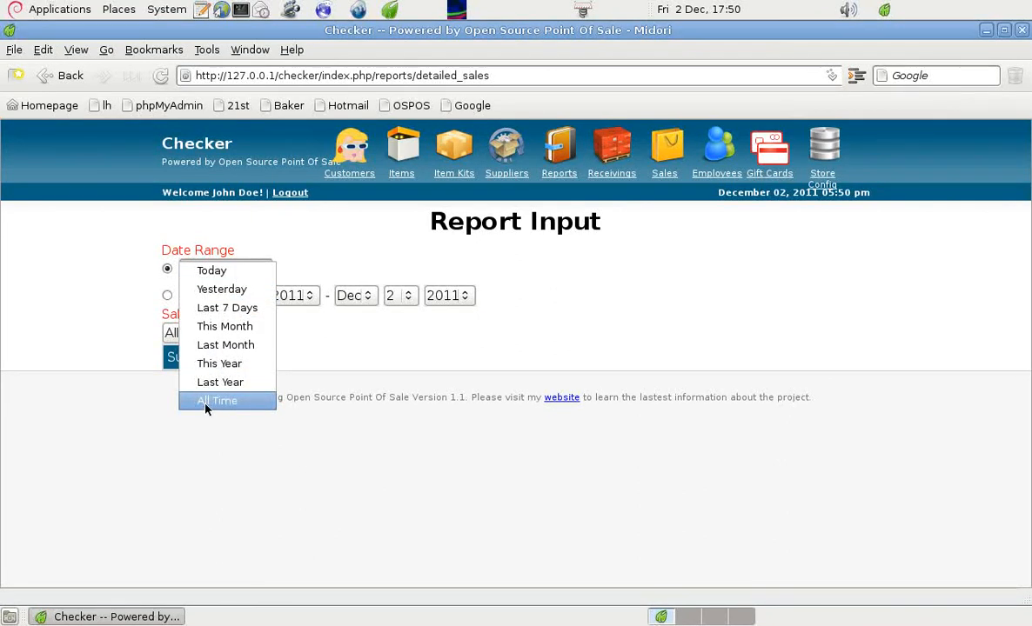
left_click(217, 401)
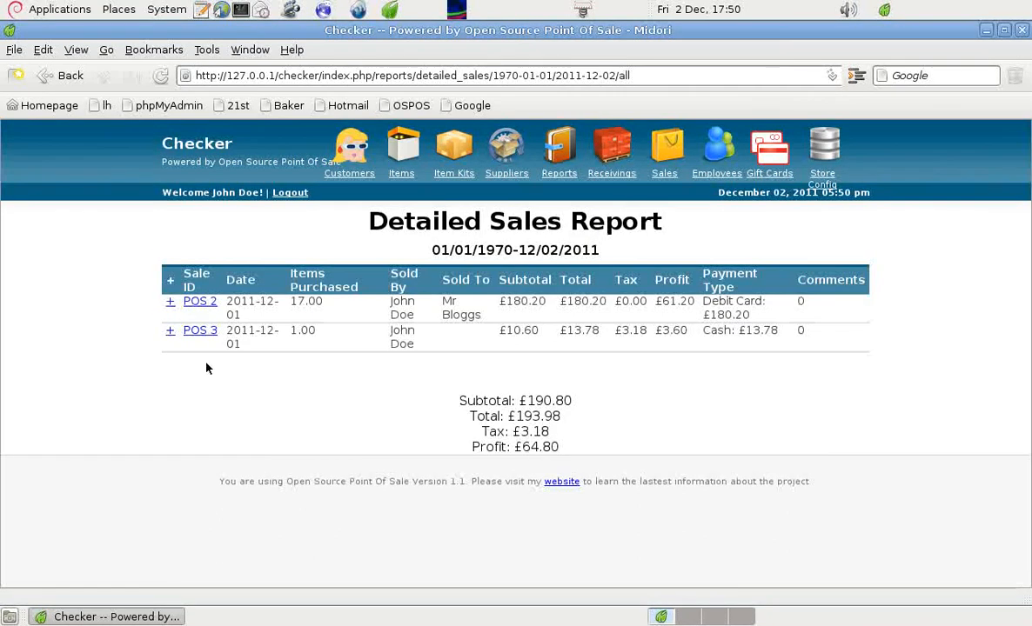
mouse_move(200, 330)
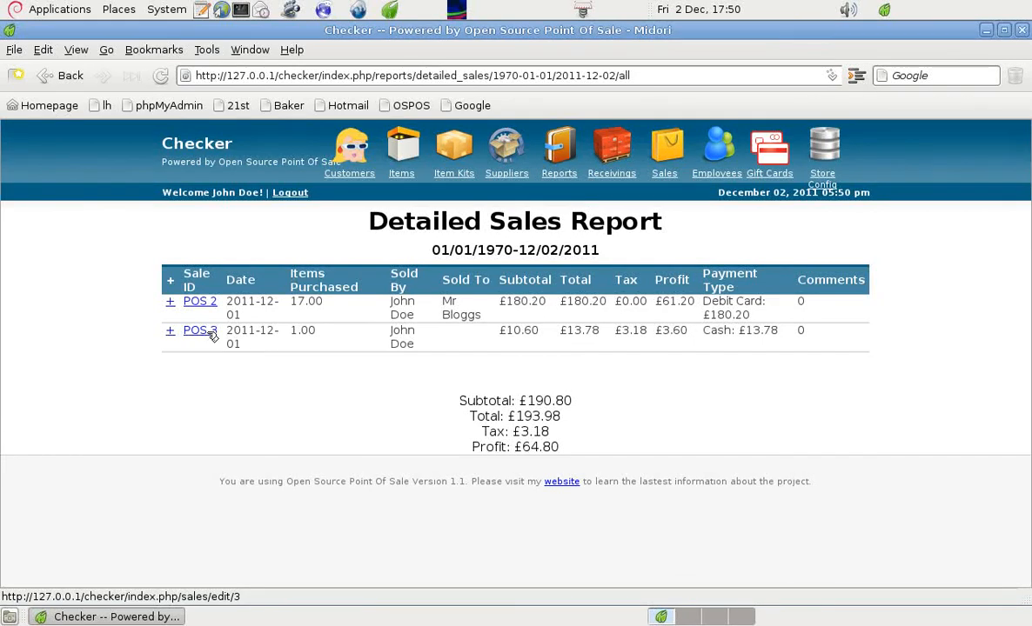
View the POS 3 receipt without printing, showing its £13.78 total and tax lines.
left_click(198, 329)
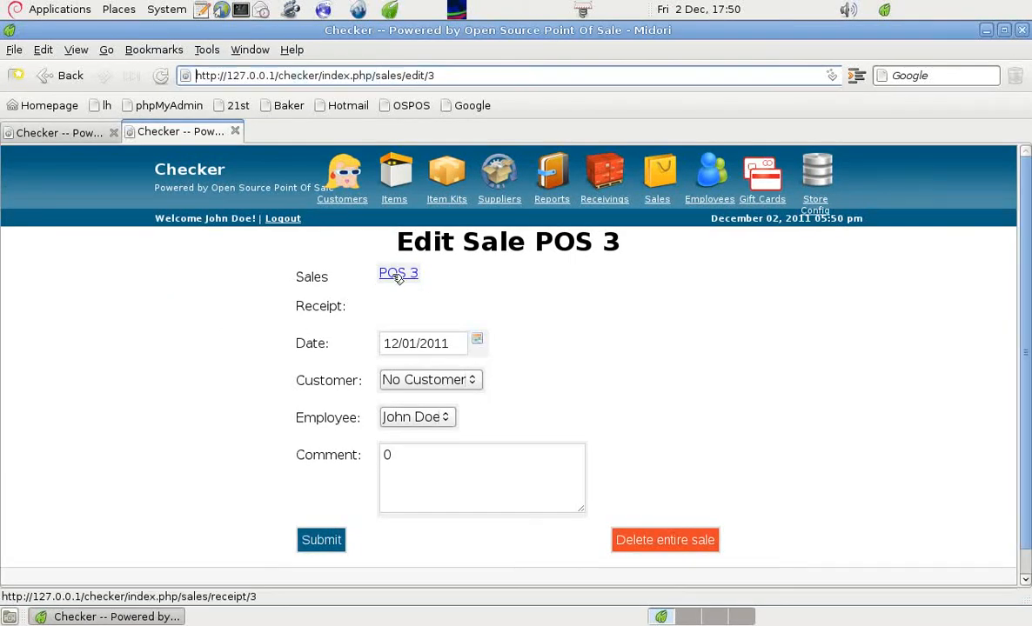
left_click(397, 274)
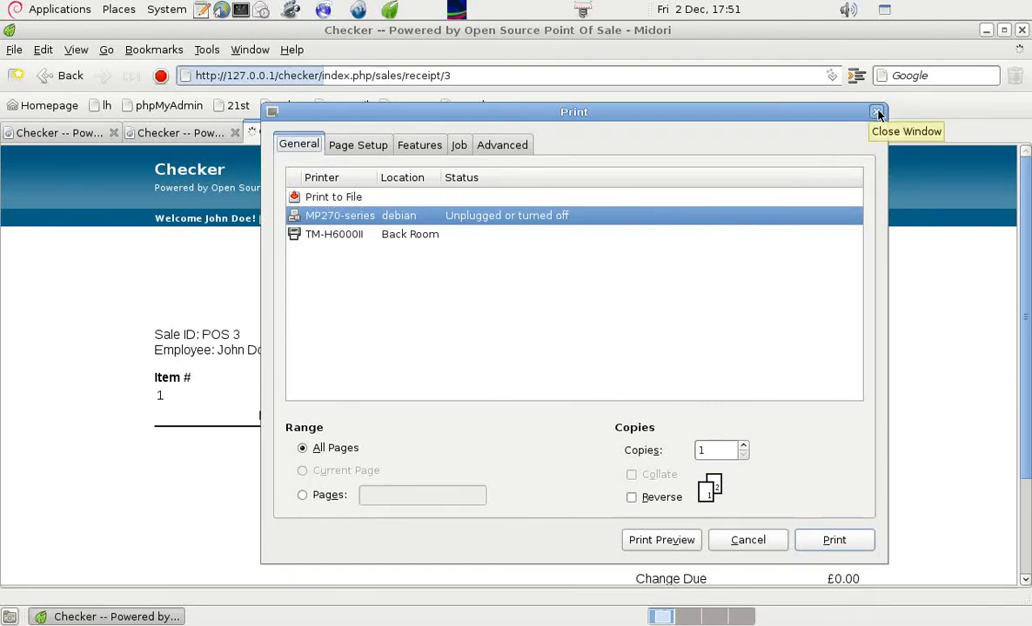
left_click(878, 112)
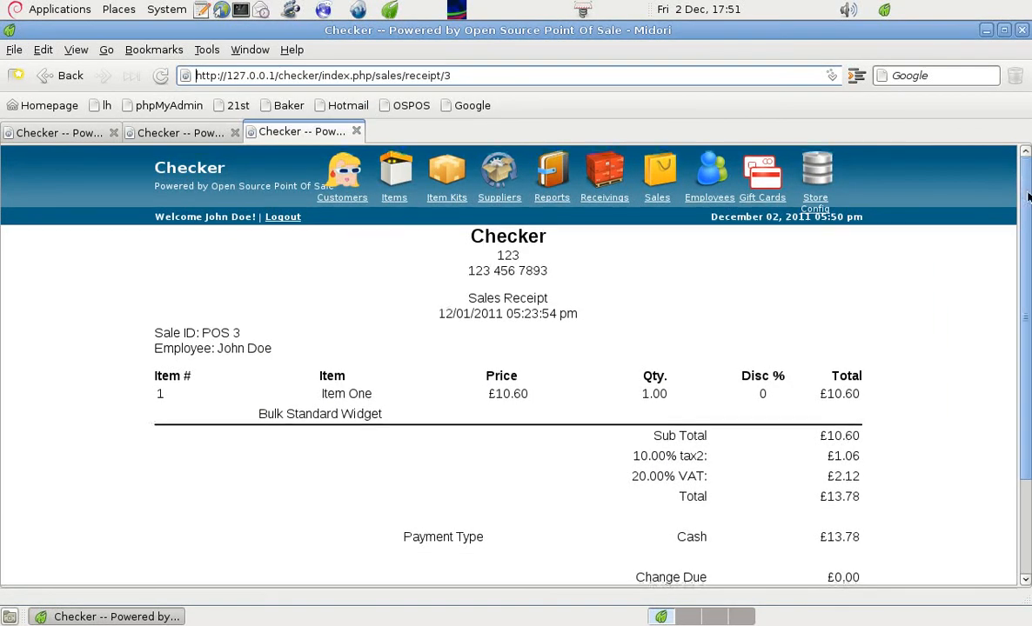
scroll("down", 3)
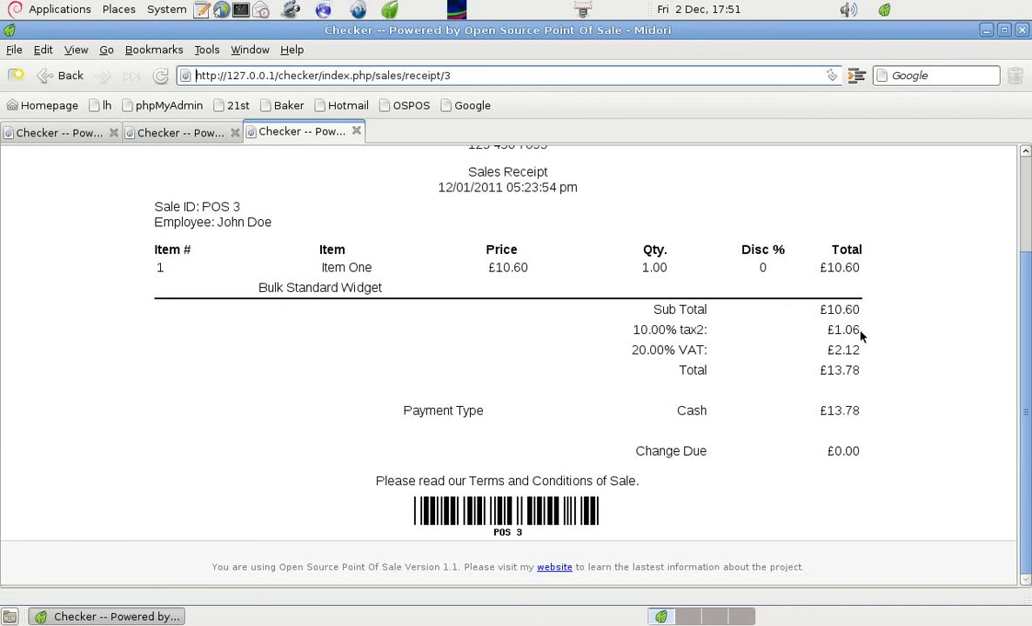
mouse_move(859, 364)
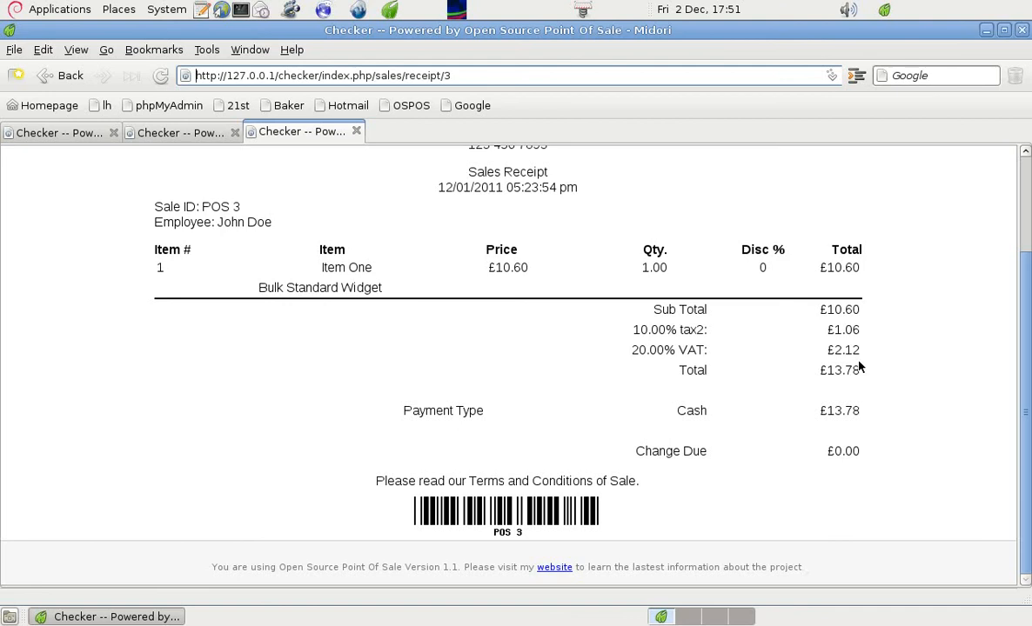
mouse_move(877, 383)
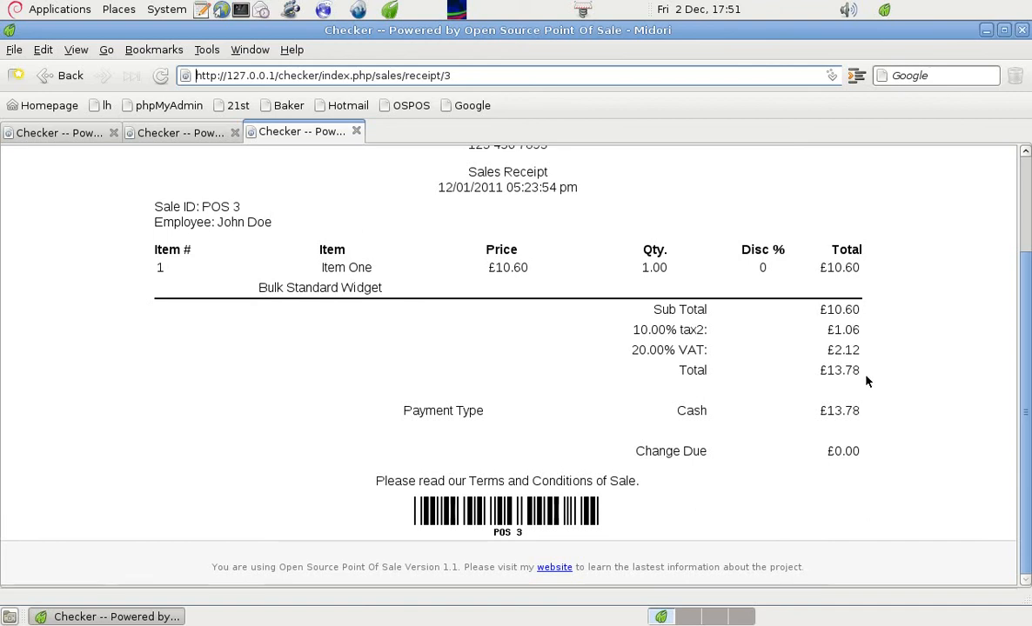
mouse_move(880, 399)
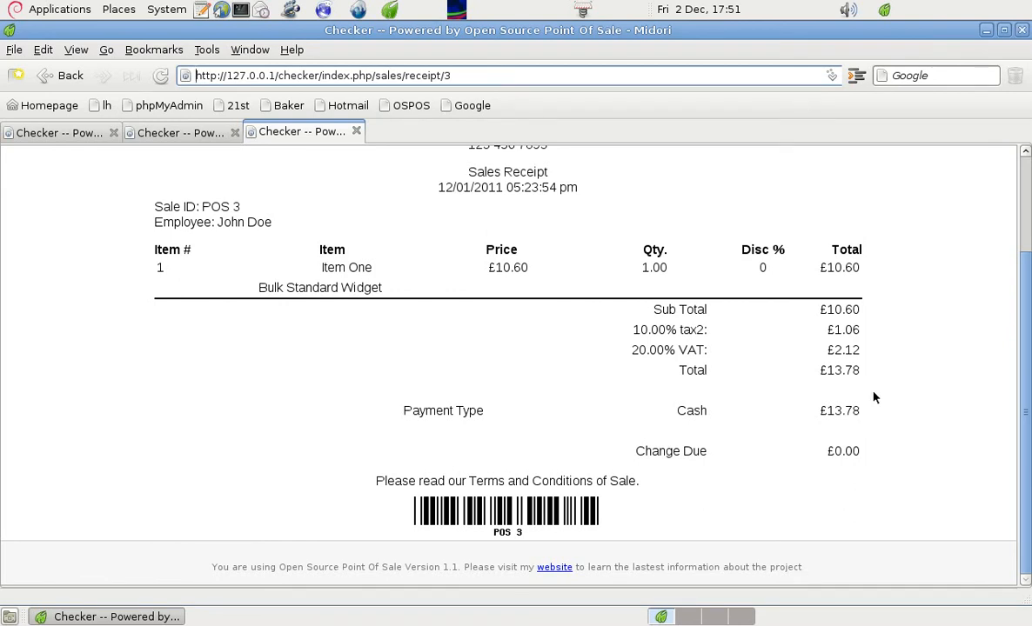
mouse_move(876, 449)
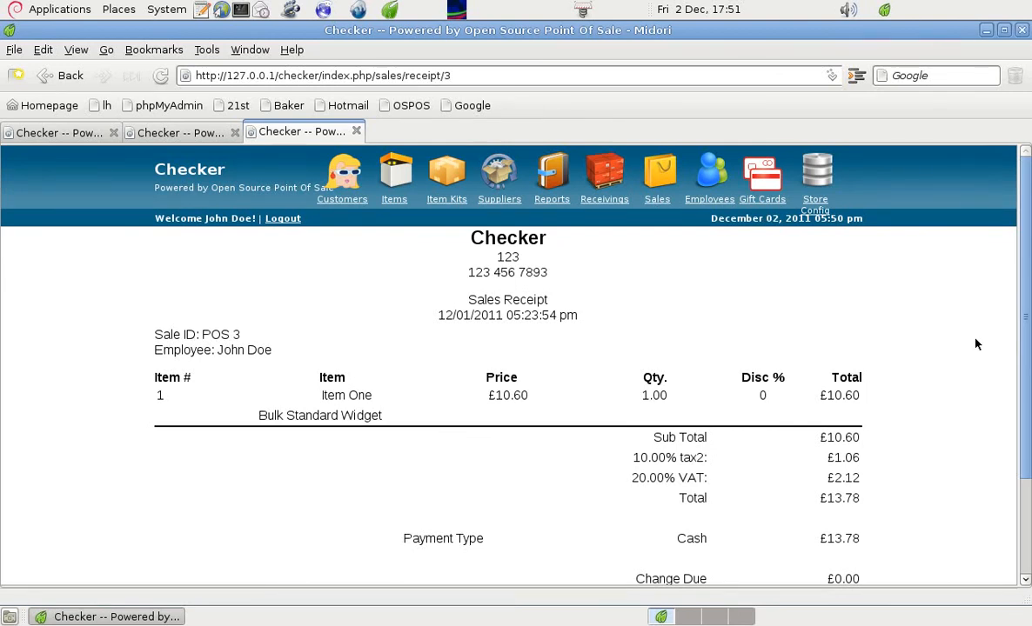
mouse_move(443, 250)
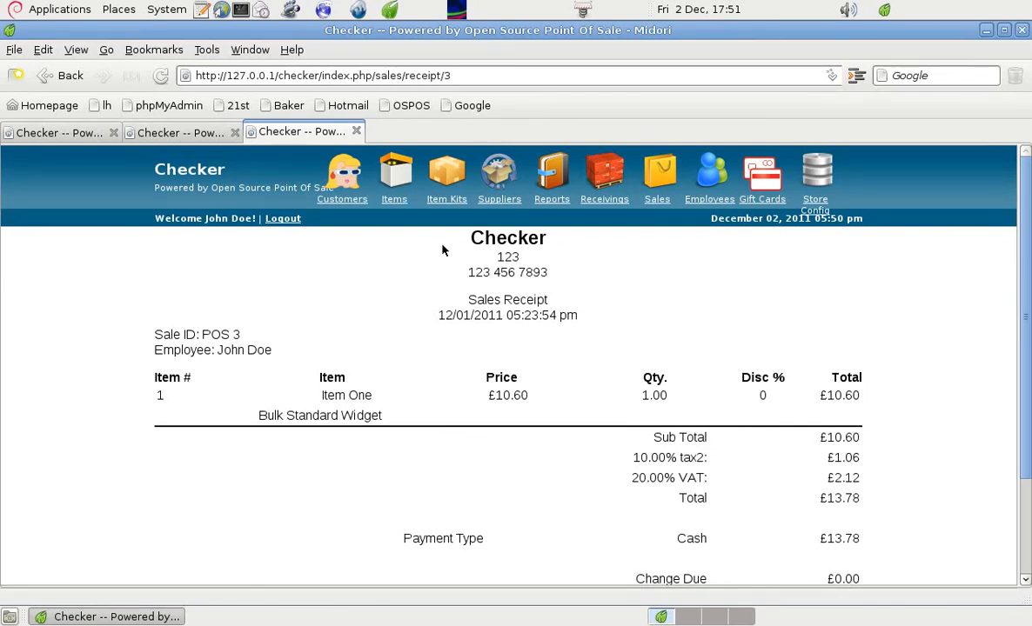
Show the items list with Little Rock taxed at 0.50% and 7.00%.
left_click(402, 174)
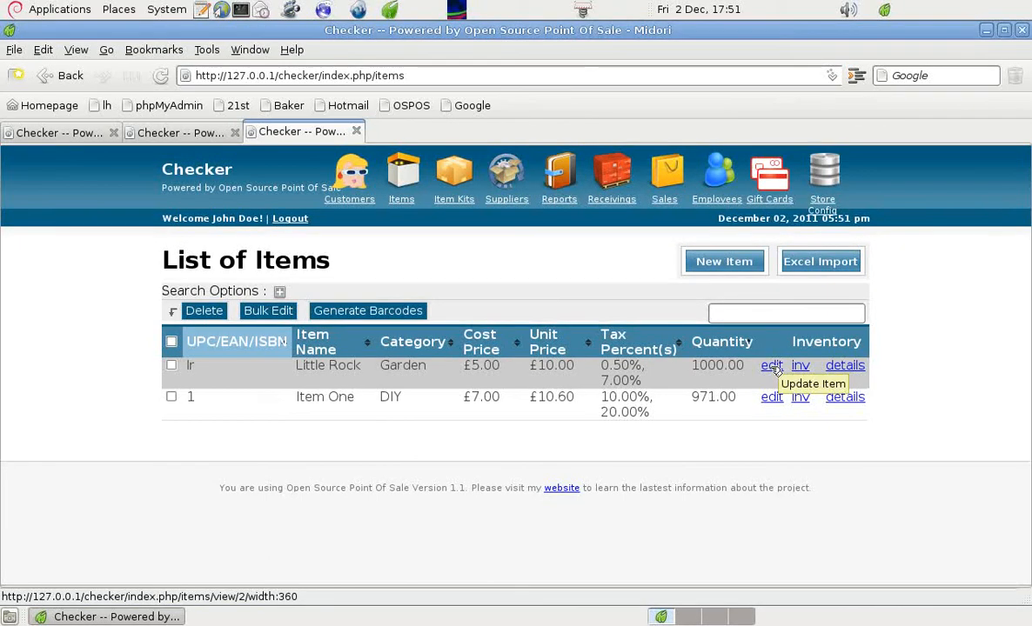
left_click(771, 365)
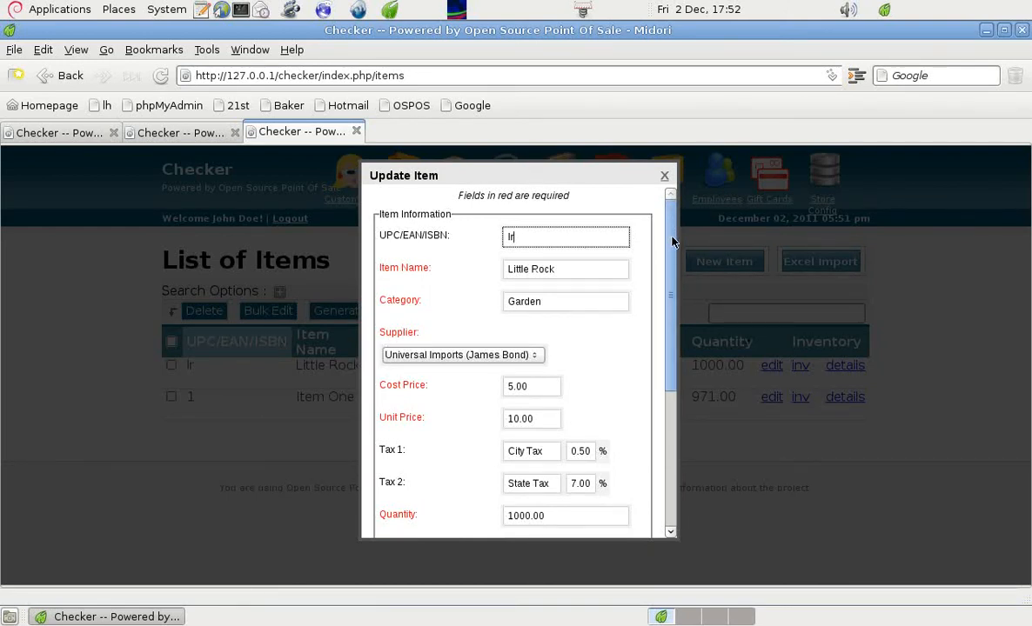
scroll("down", 3)
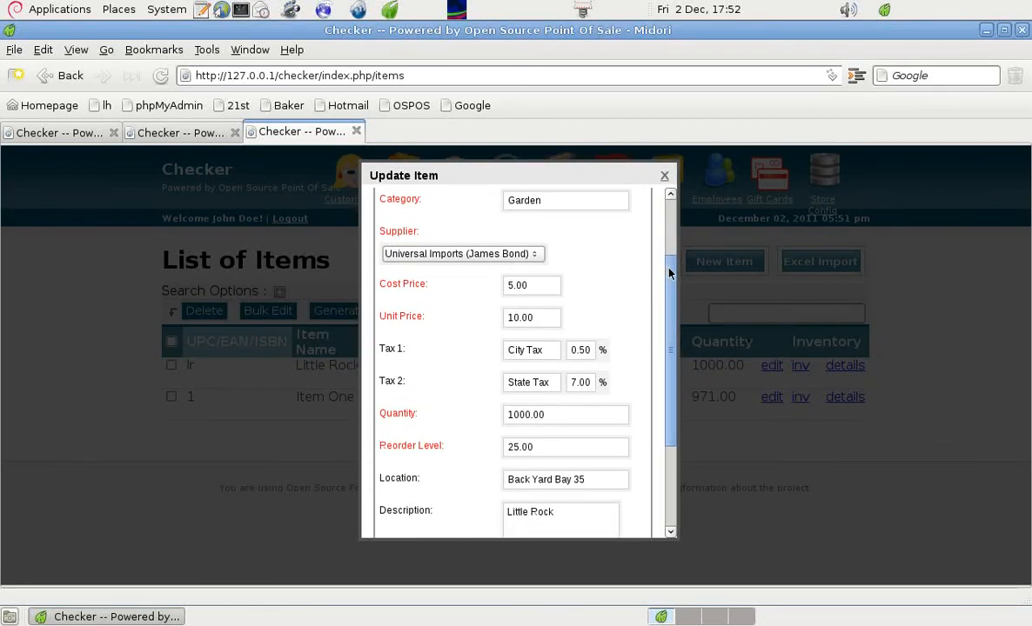
scroll("down", 3)
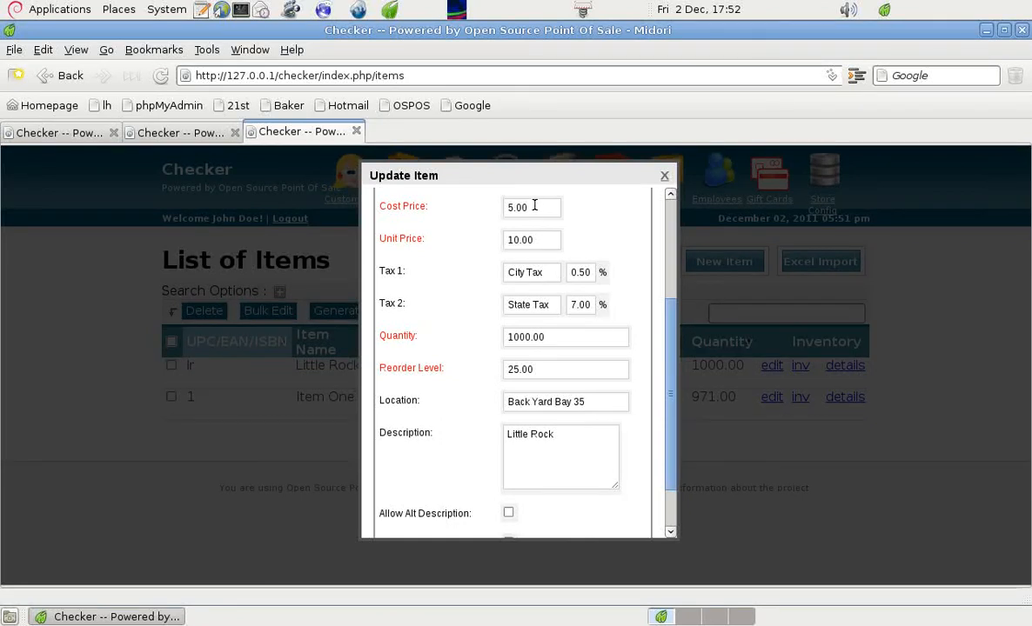
mouse_move(553, 239)
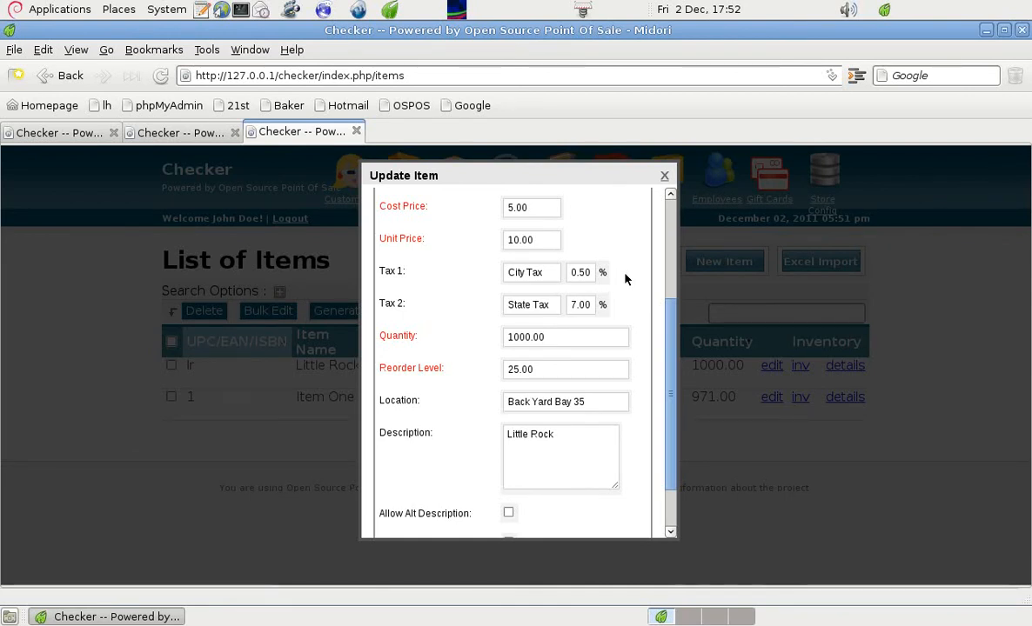
mouse_move(570, 320)
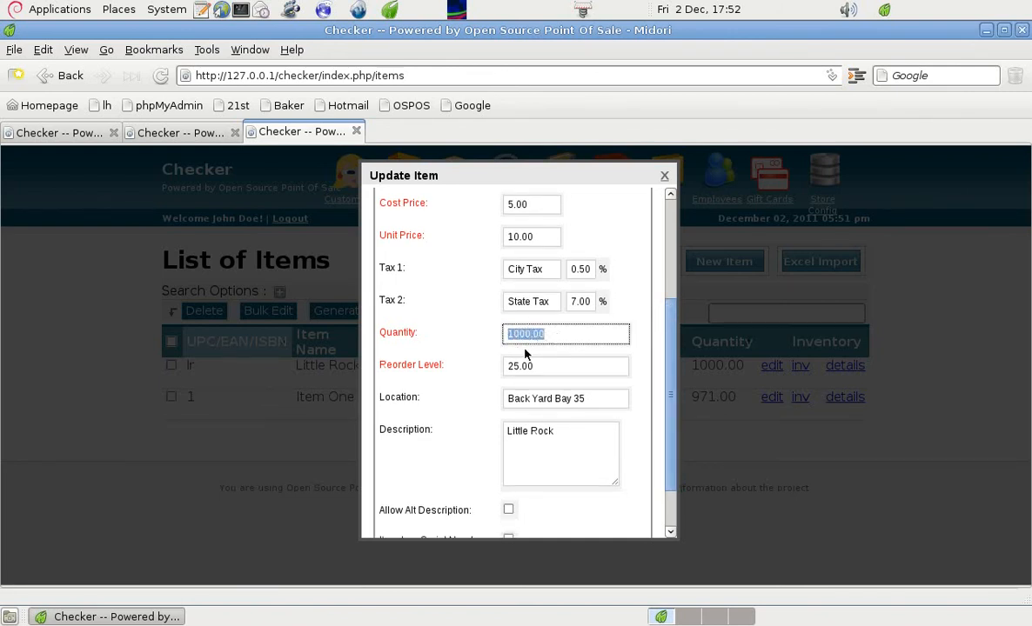
left_click(565, 365)
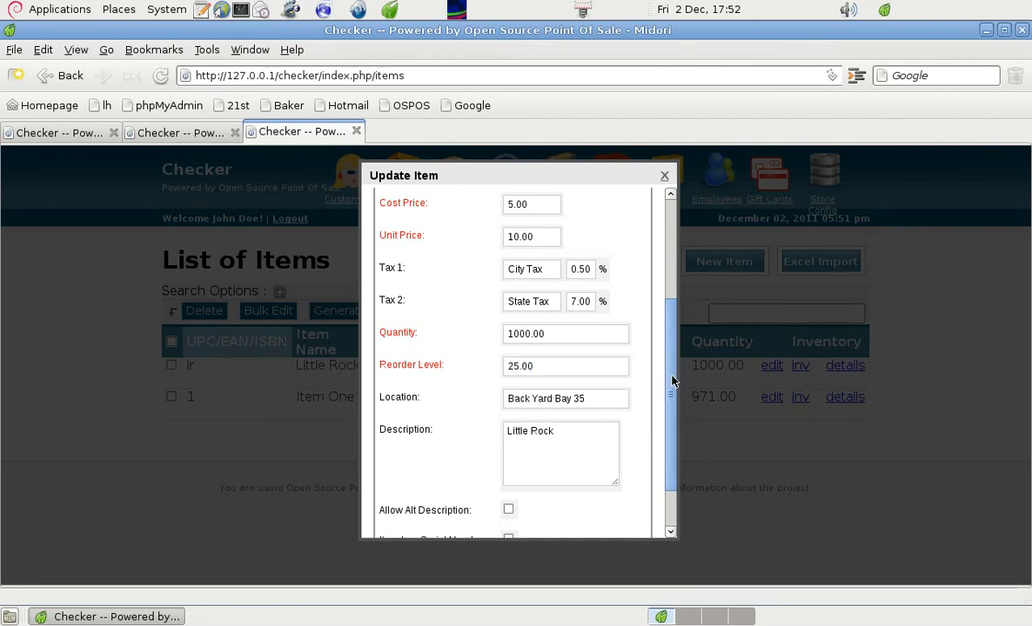
scroll("down", 3)
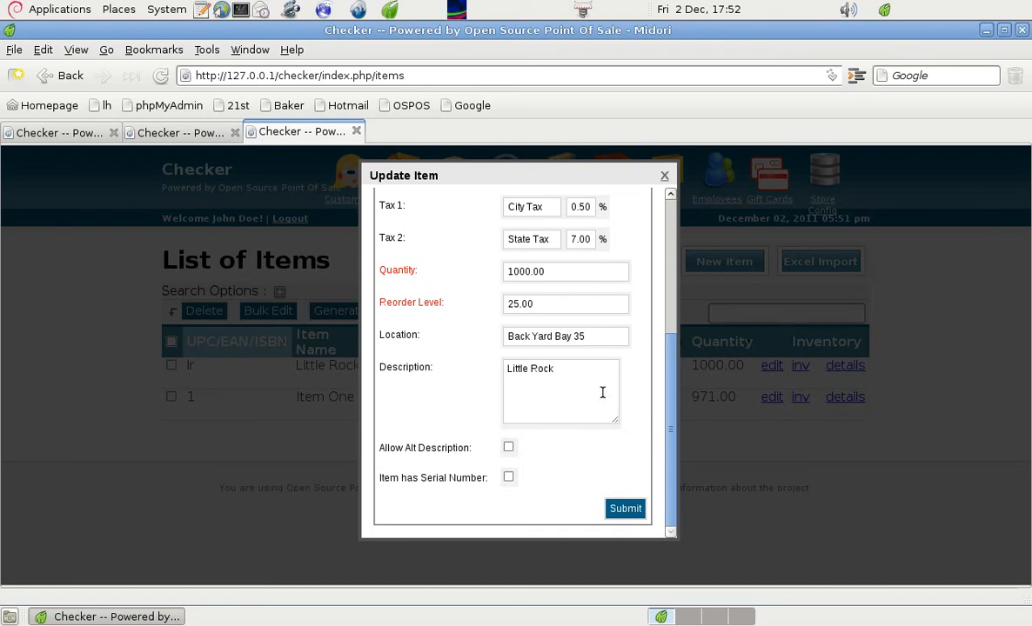
mouse_move(510, 436)
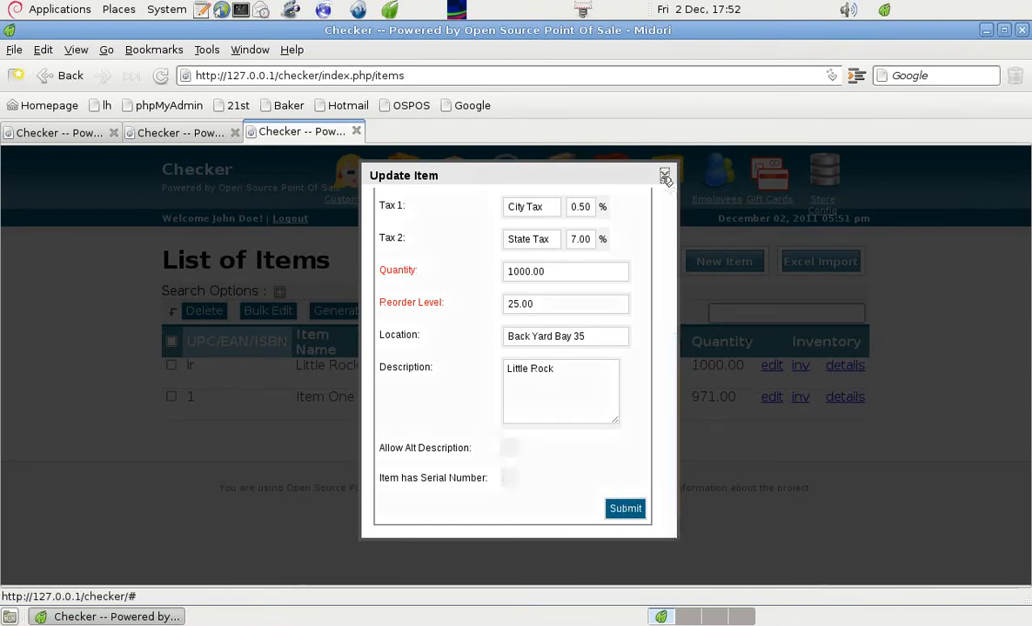
left_click(666, 175)
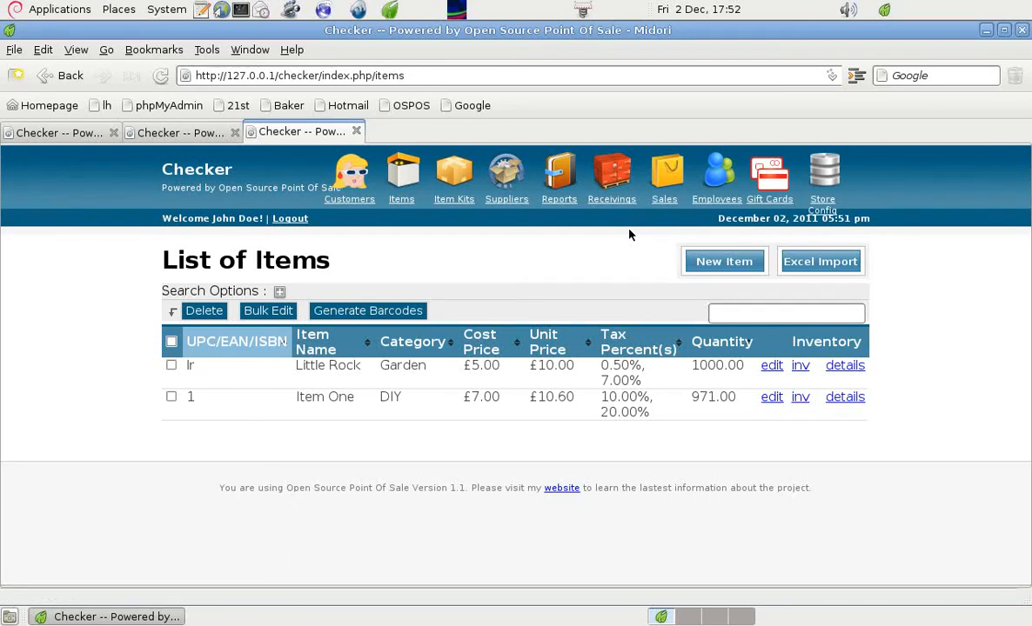
mouse_move(664, 174)
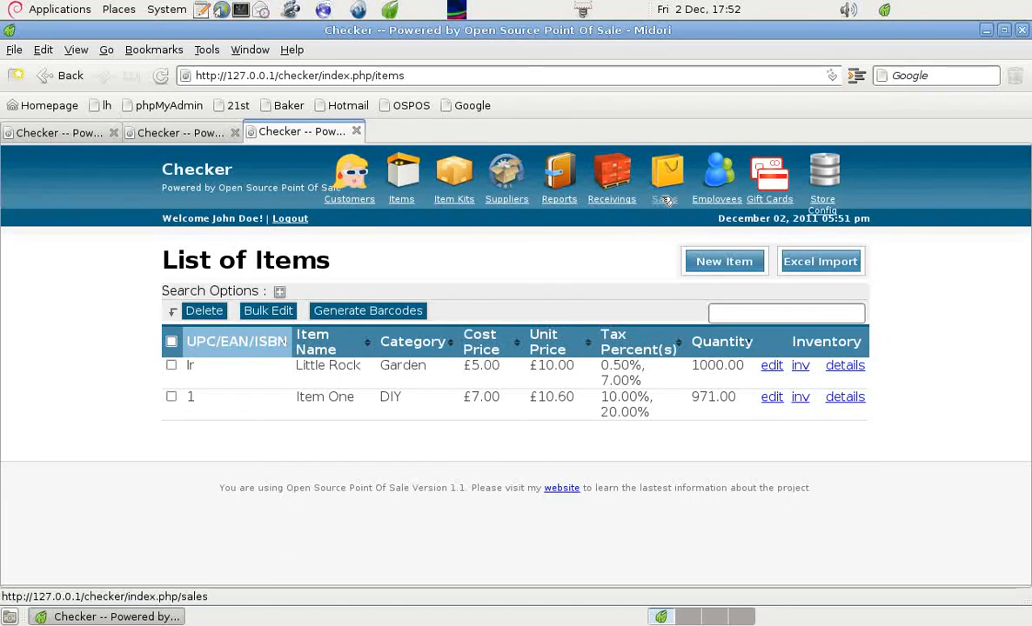
Add Little Rock ('lr') to the register at quantity 10, totalling £107.50.
left_click(663, 178)
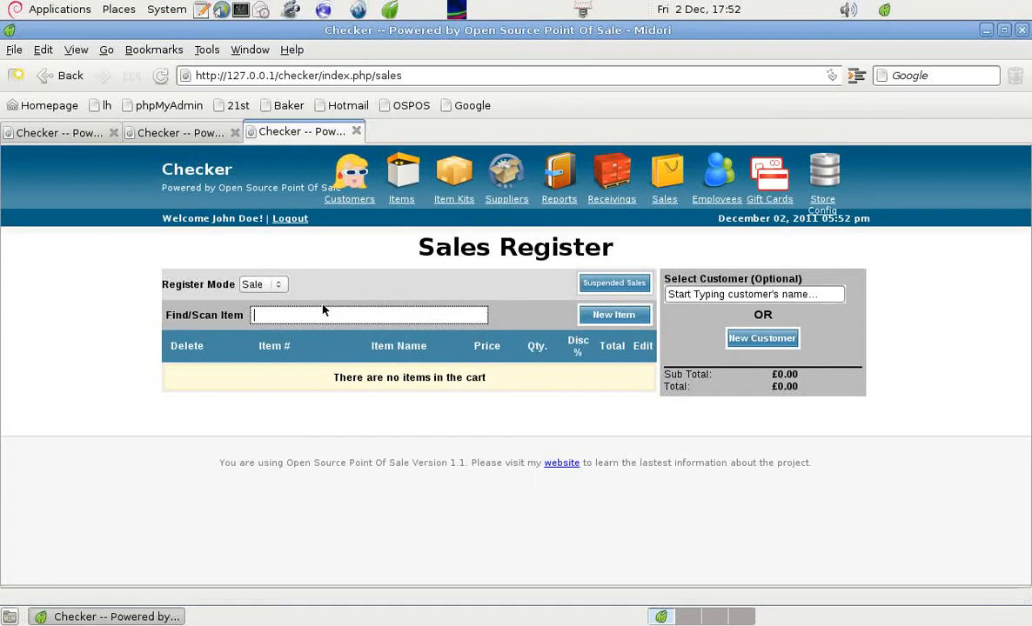
type("lr")
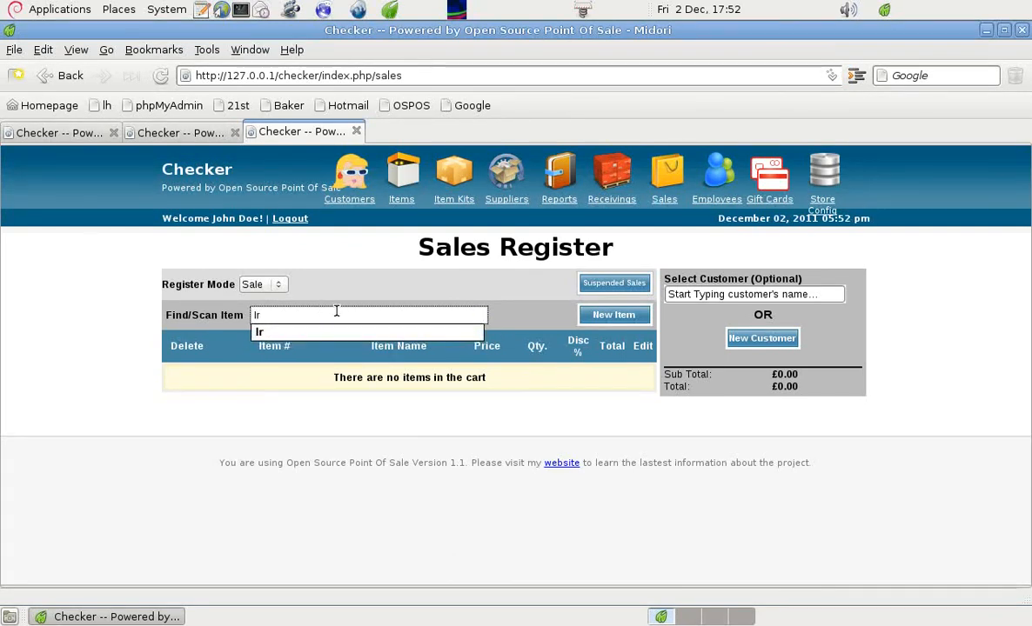
type("2")
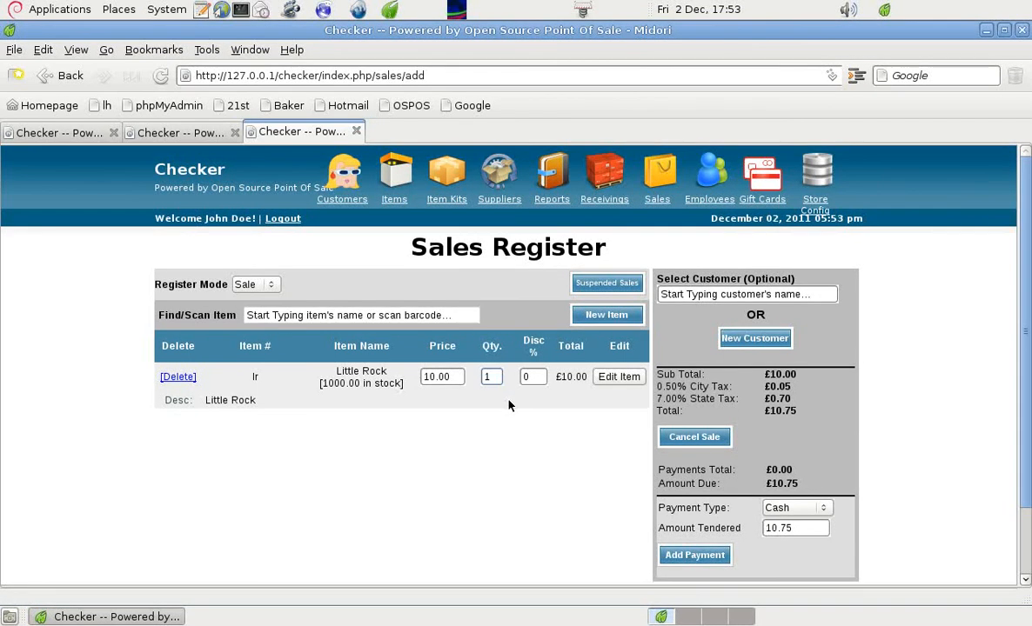
type("0")
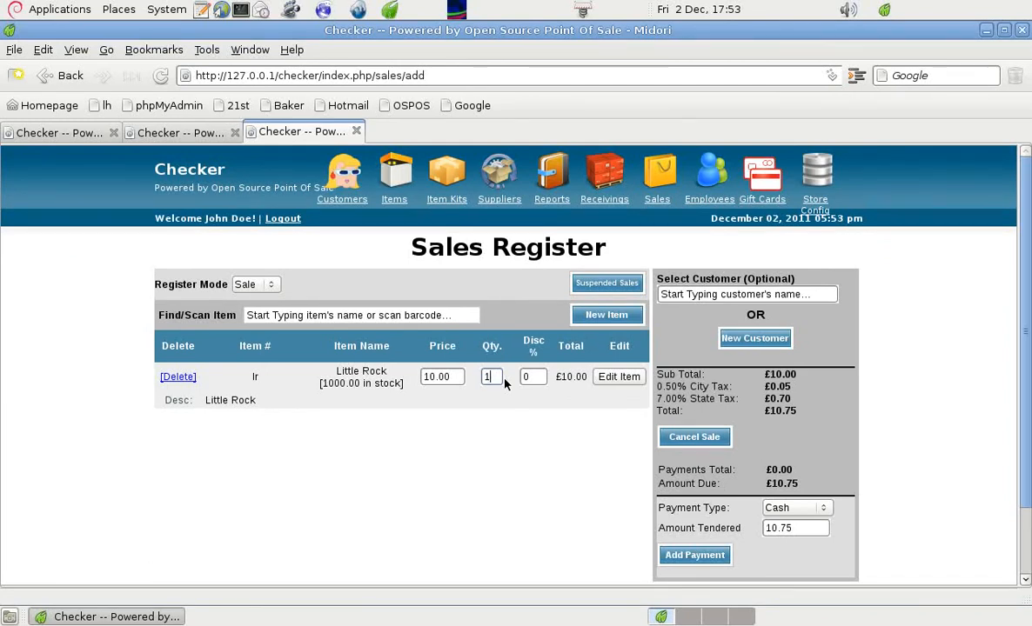
type("0")
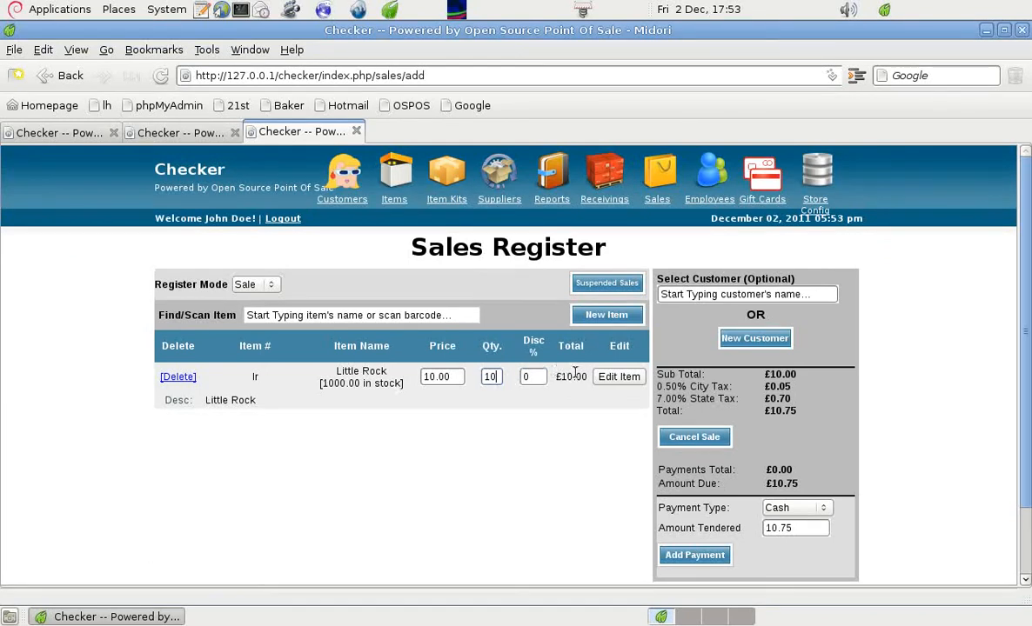
left_click(618, 376)
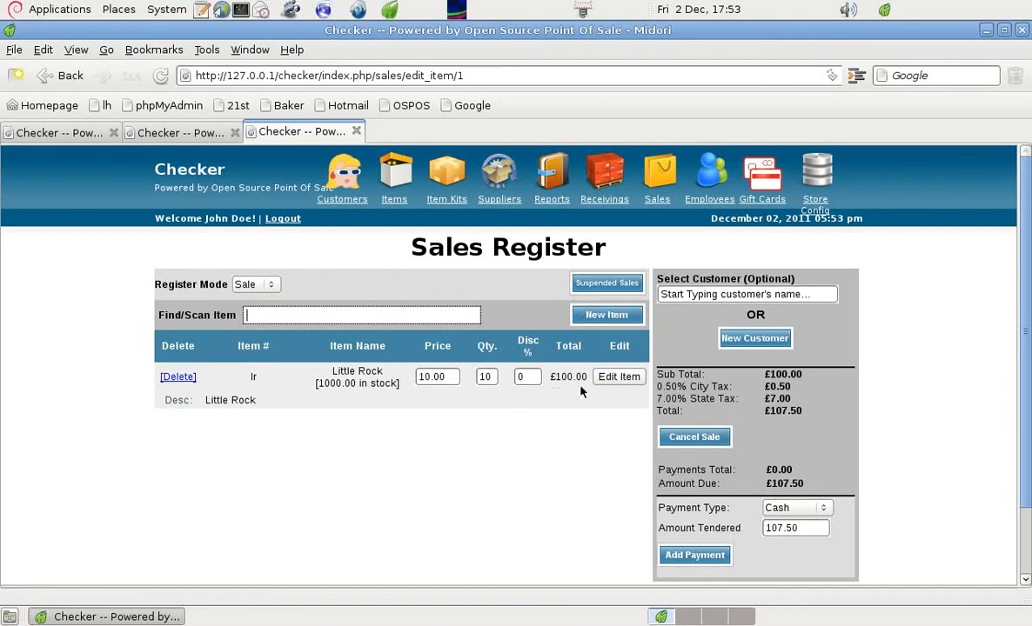
mouse_move(835, 394)
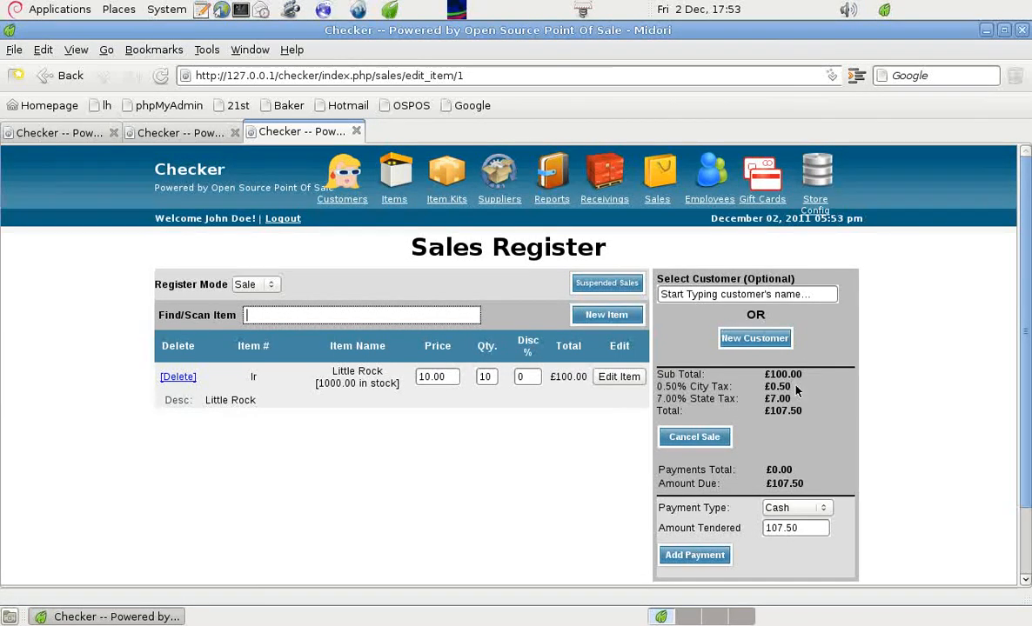
mouse_move(791, 407)
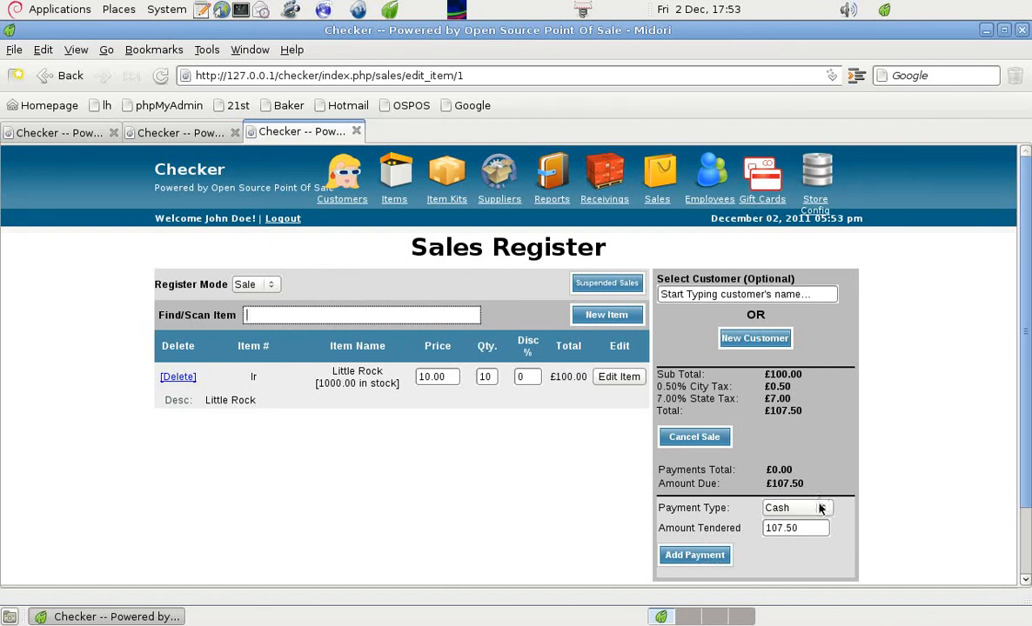
Pay the £107.50 by Debit Card and complete the sale, confirming Yes.
left_click(795, 507)
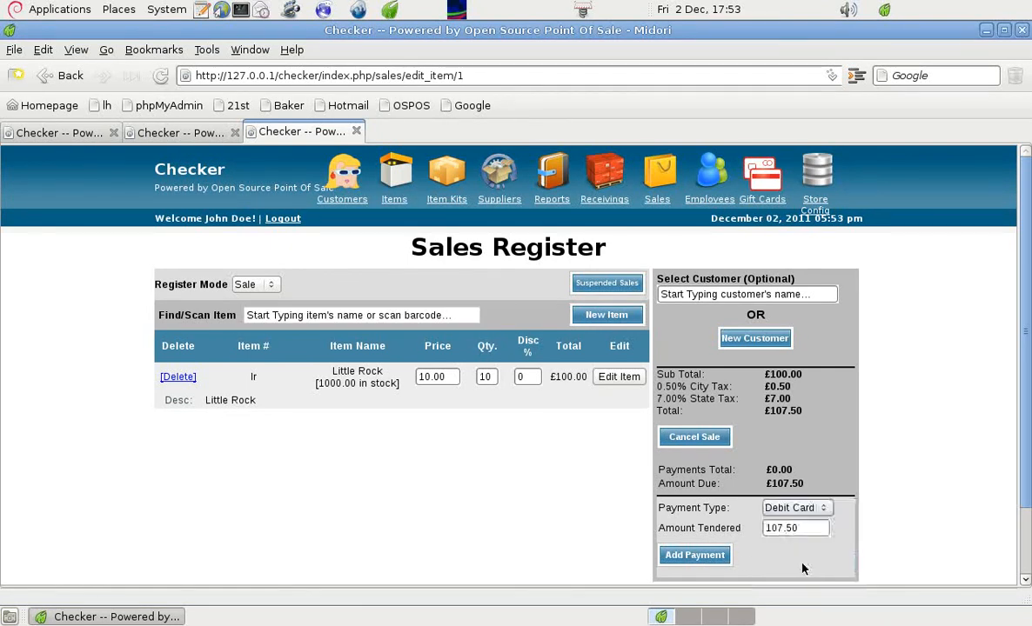
left_click(695, 555)
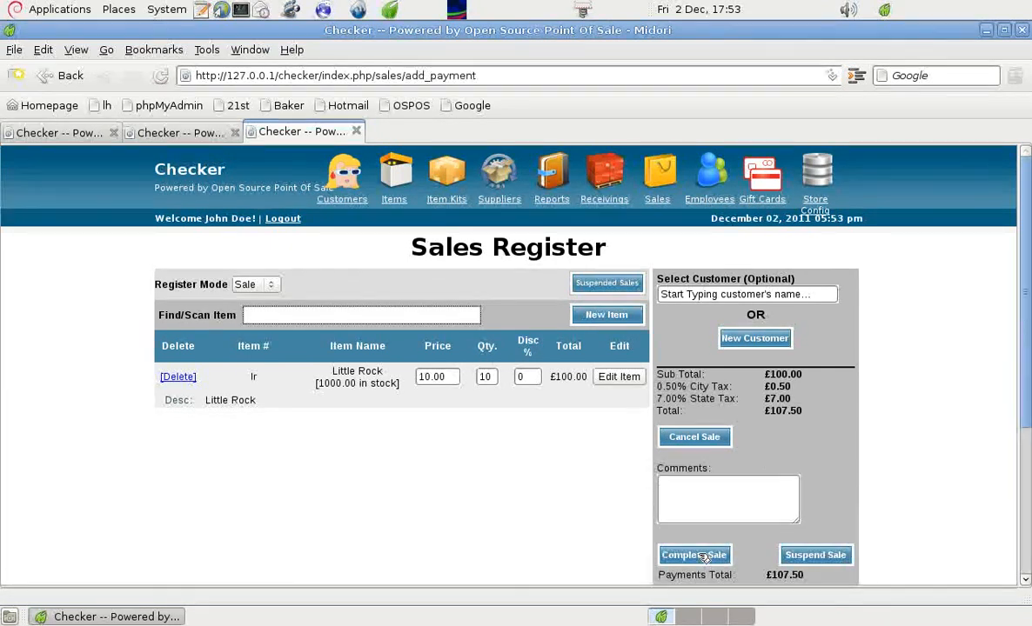
left_click(694, 555)
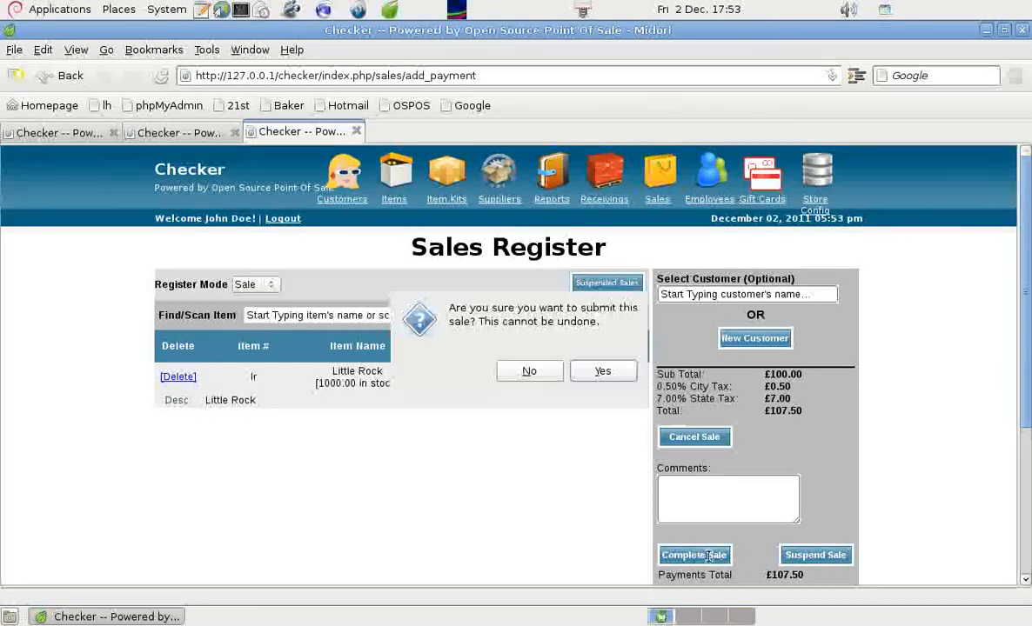
left_click(694, 555)
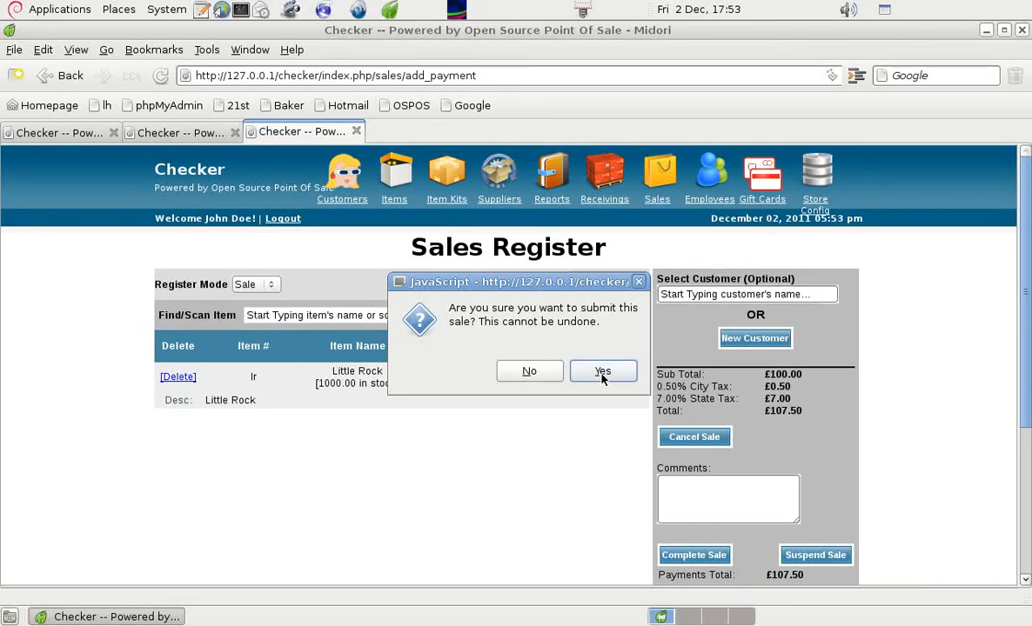
left_click(602, 371)
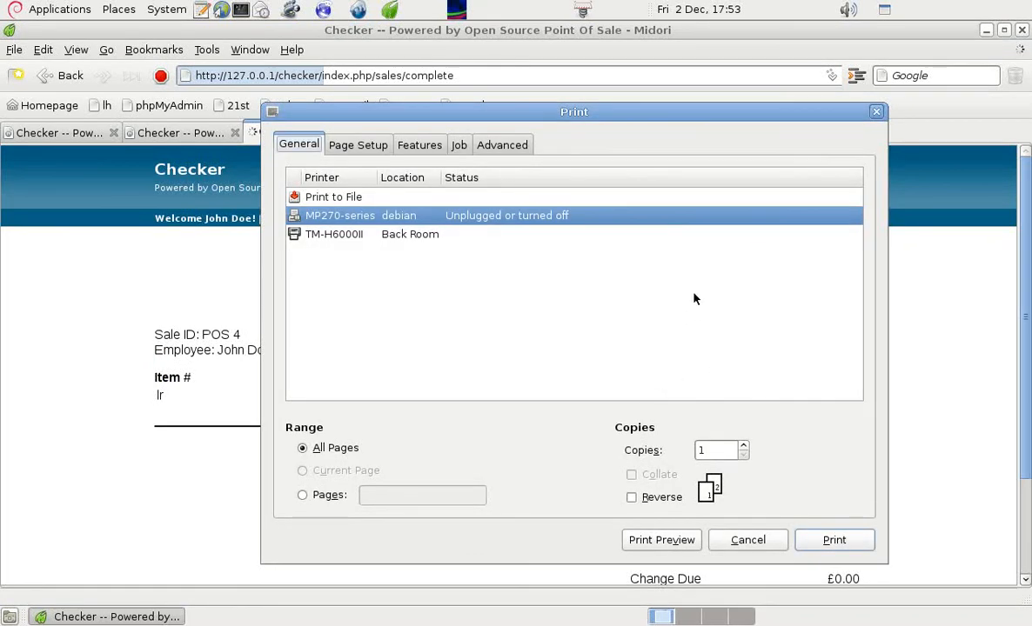
mouse_move(409, 224)
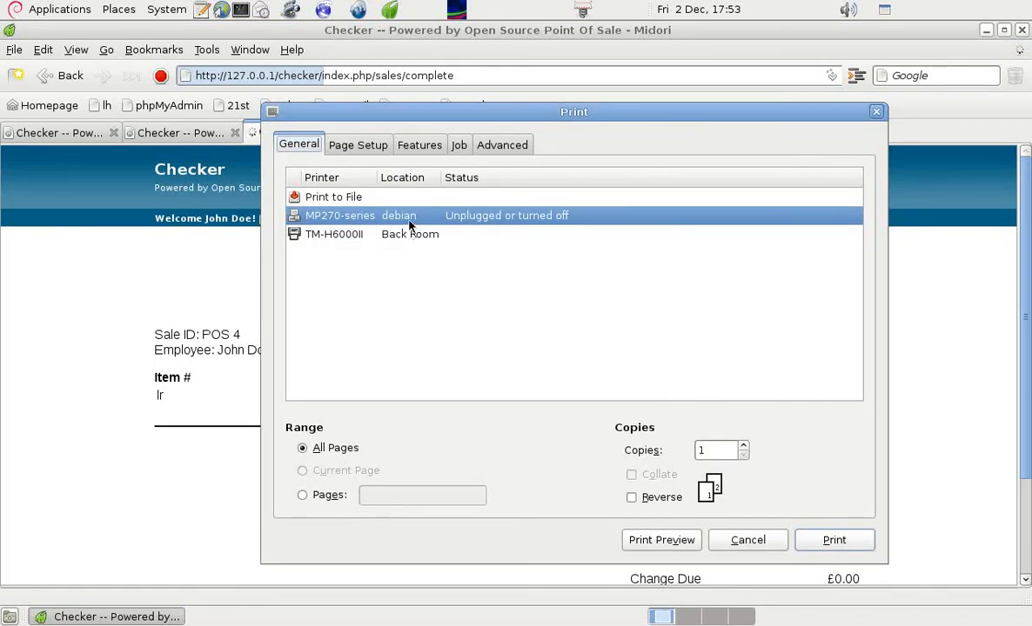
mouse_move(649, 279)
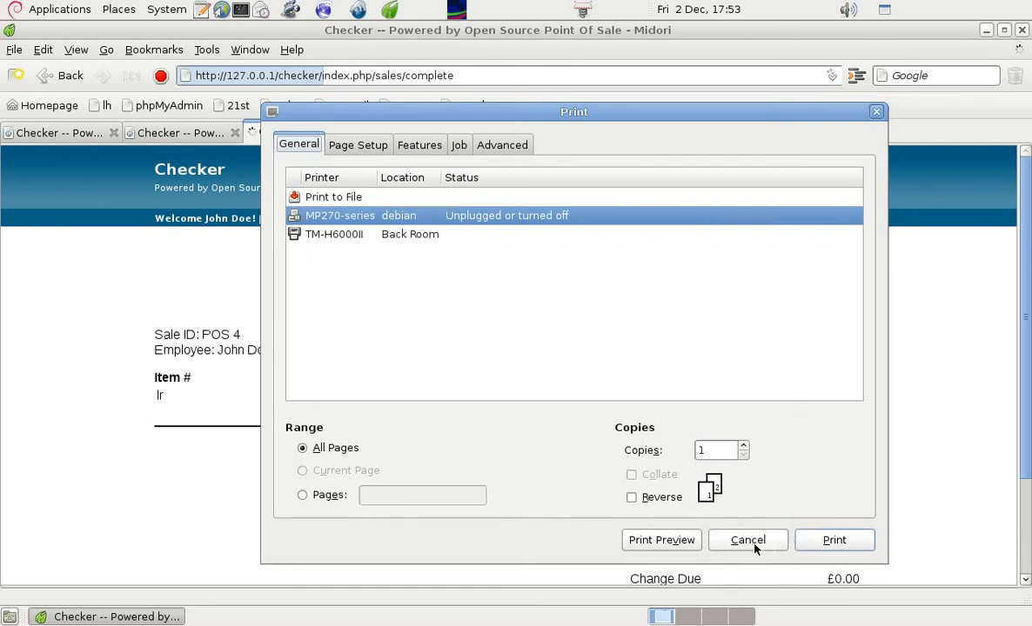
Cancel printing to show the POS 4 receipt: 10 Little Rock, £107.50 by debit card.
left_click(748, 539)
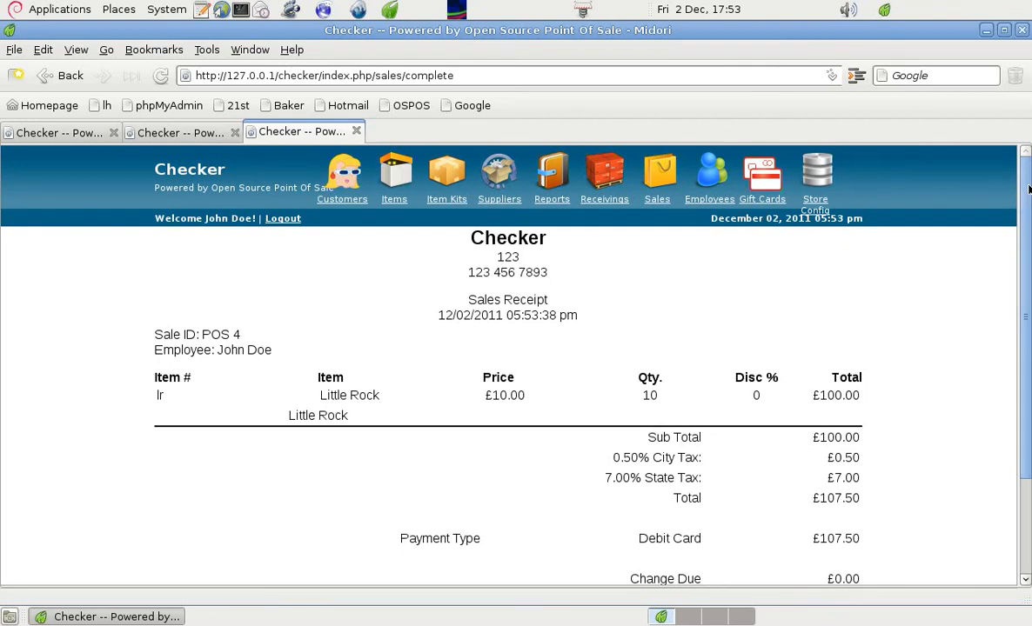
scroll("down", 3)
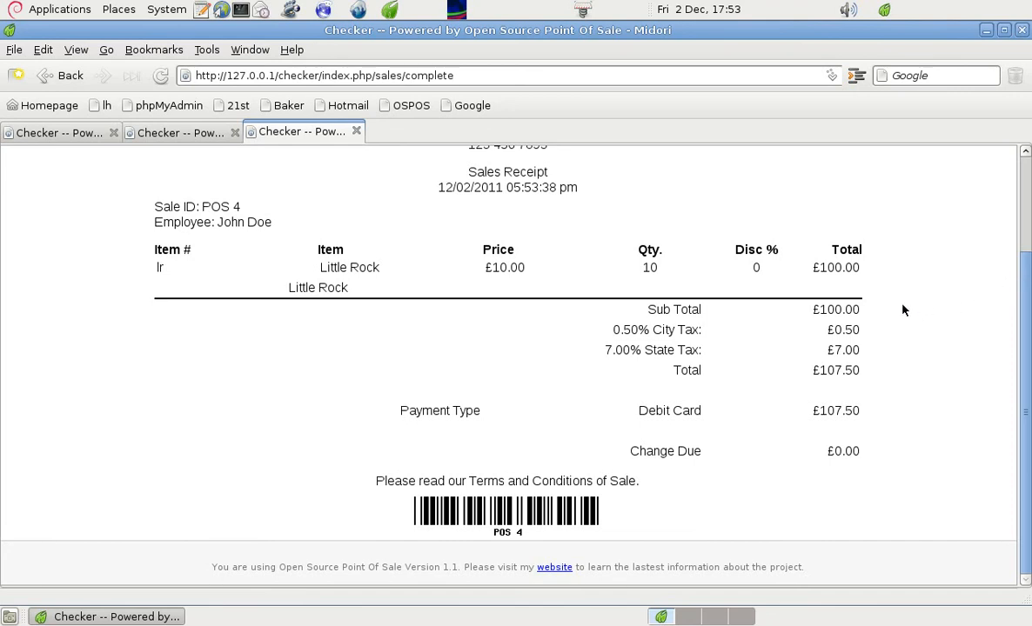
mouse_move(866, 340)
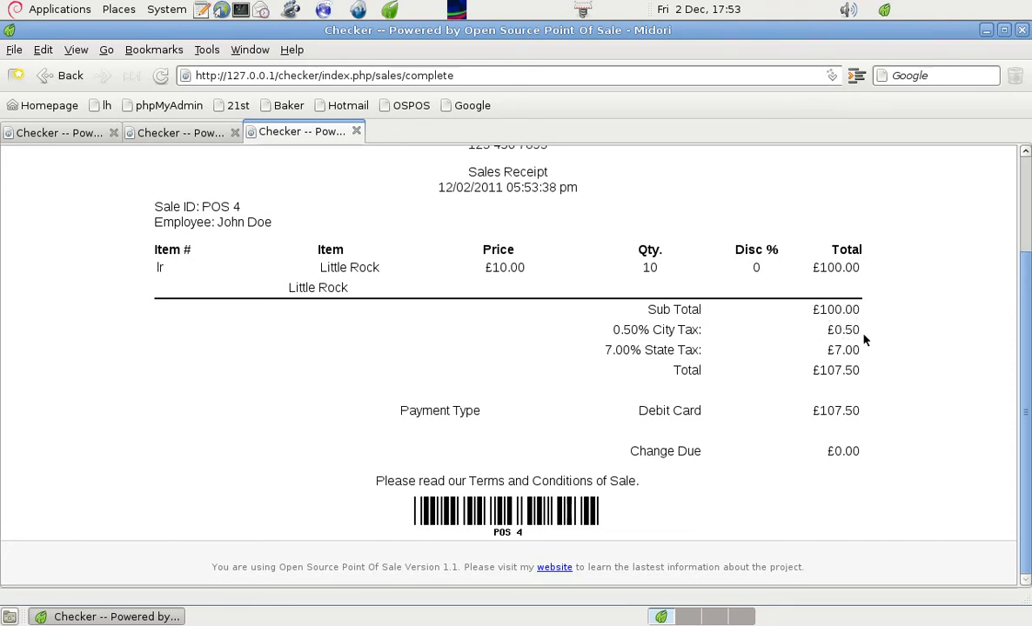
mouse_move(873, 351)
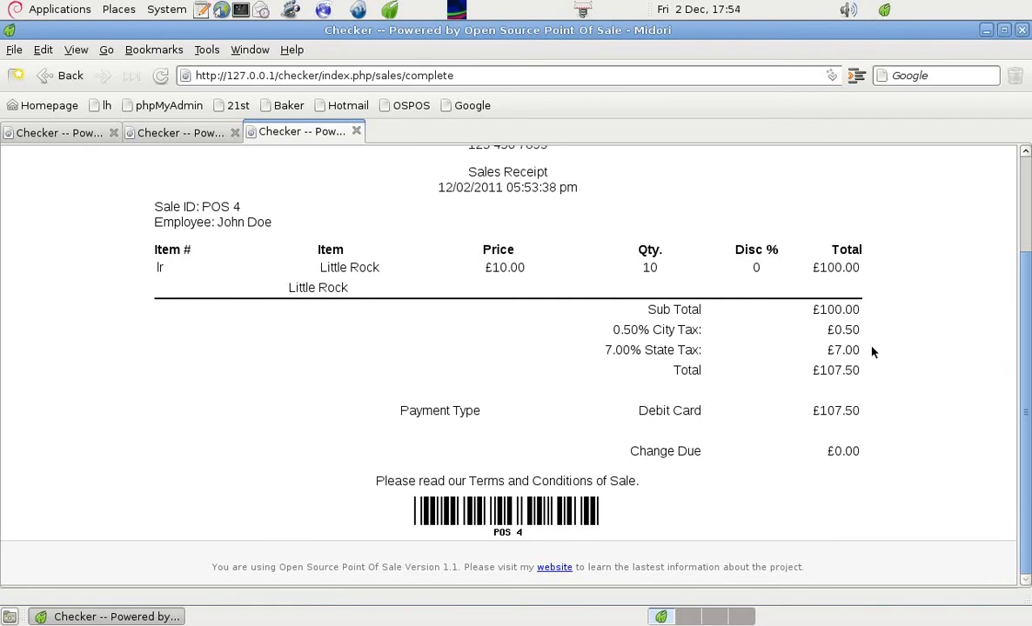
mouse_move(922, 329)
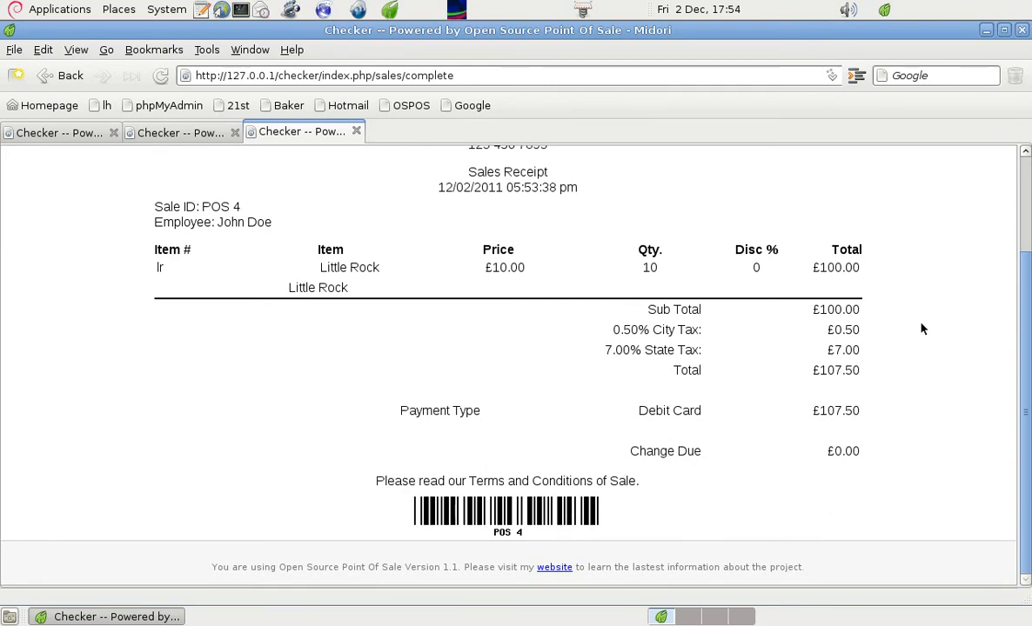
mouse_move(935, 316)
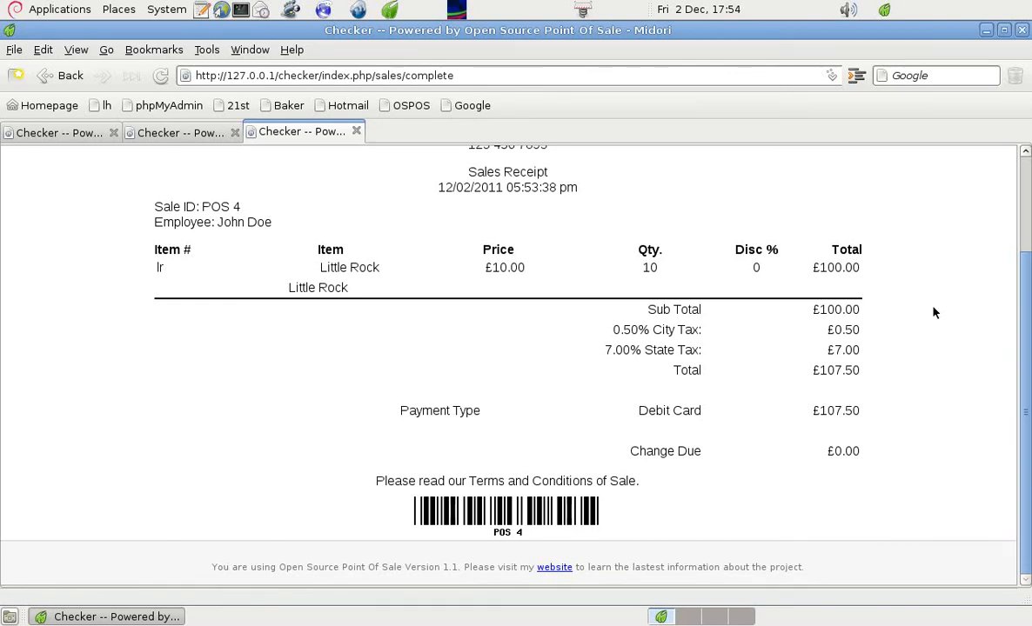
mouse_move(884, 351)
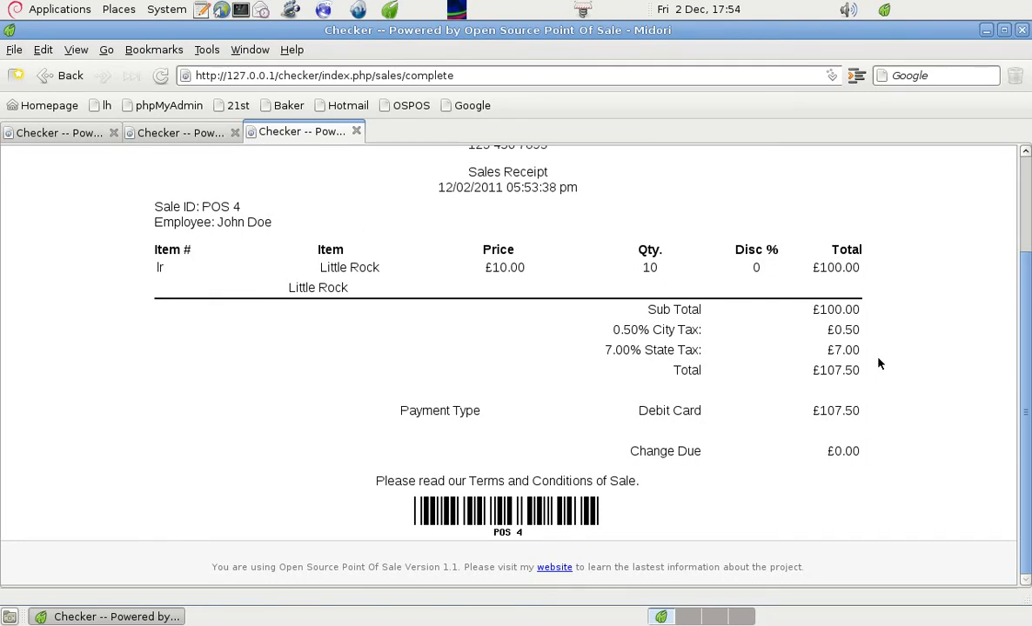
mouse_move(881, 350)
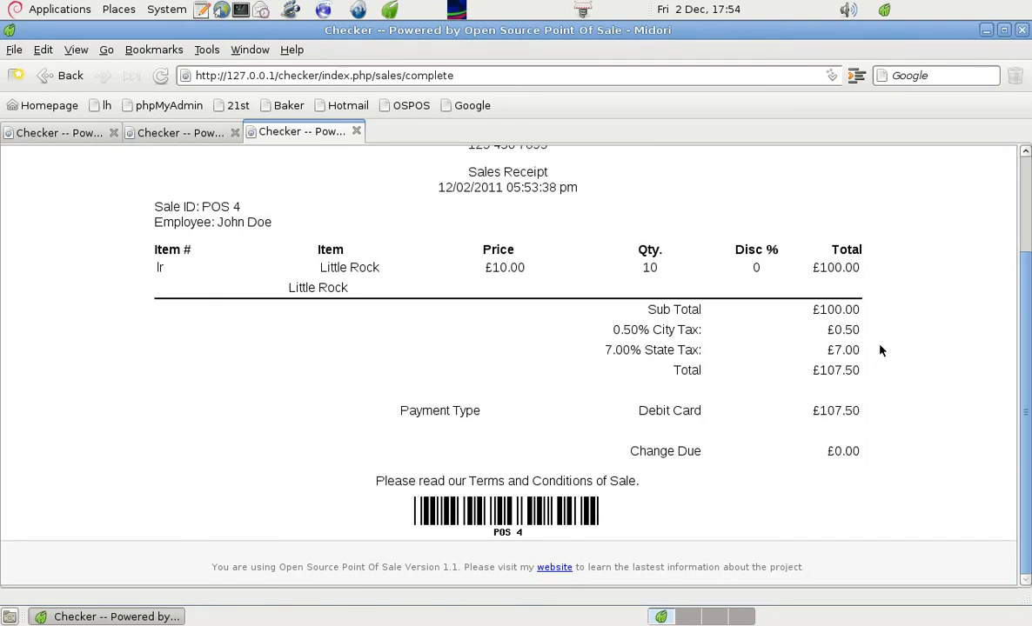
mouse_move(884, 330)
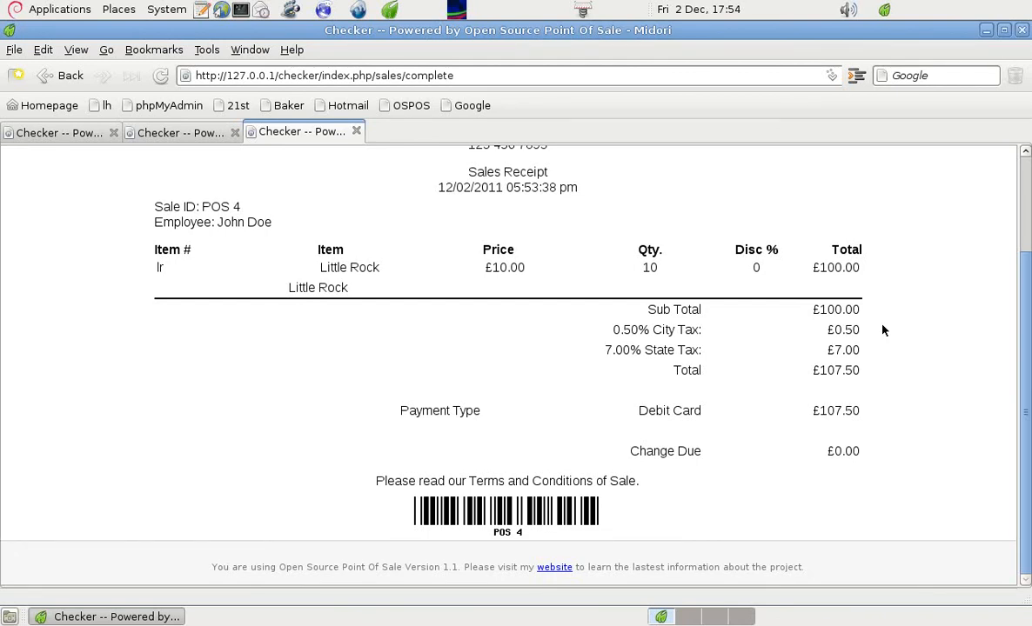
mouse_move(827, 479)
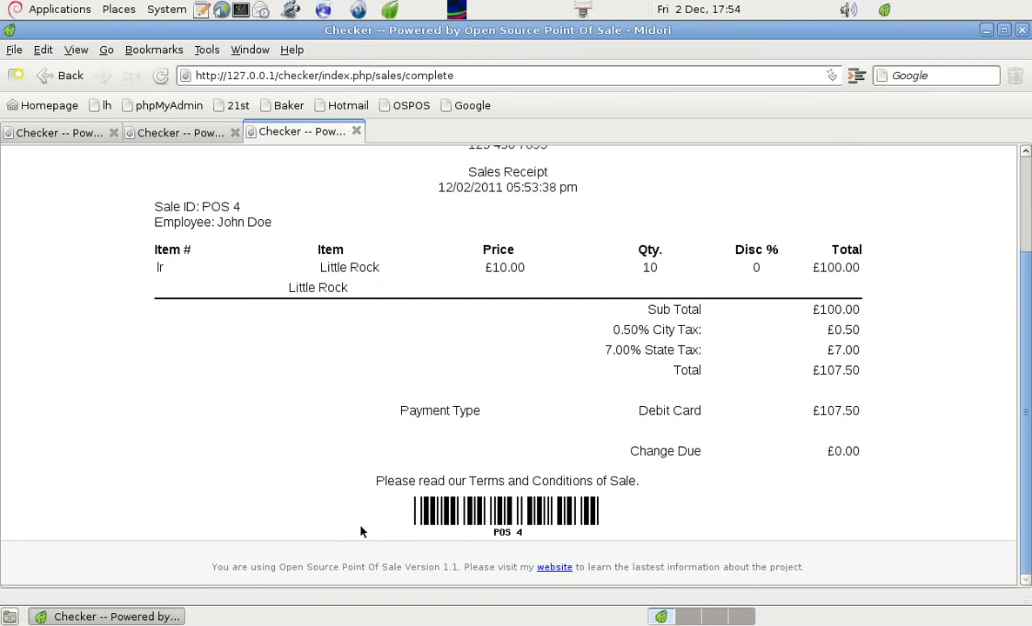
mouse_move(305, 526)
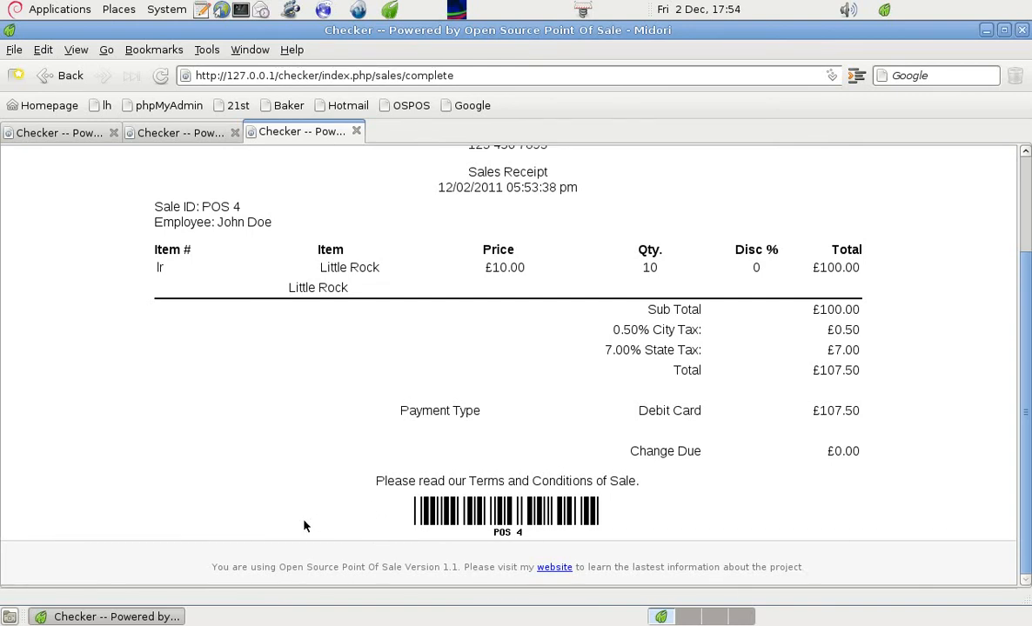